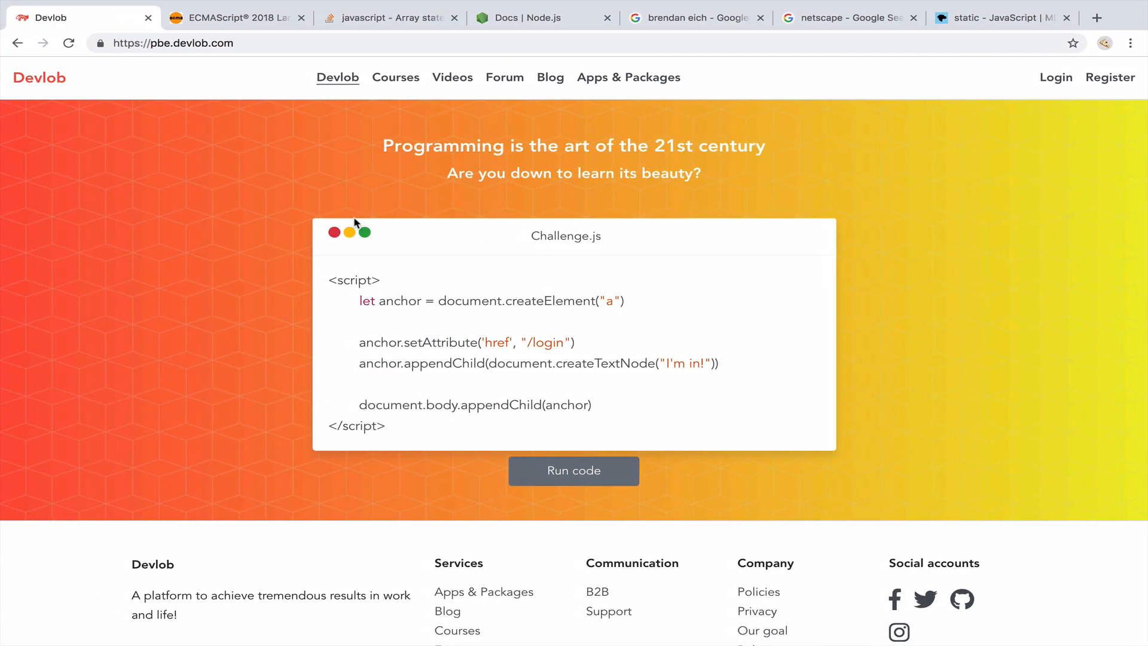
pyautogui.moveTo(232, 258)
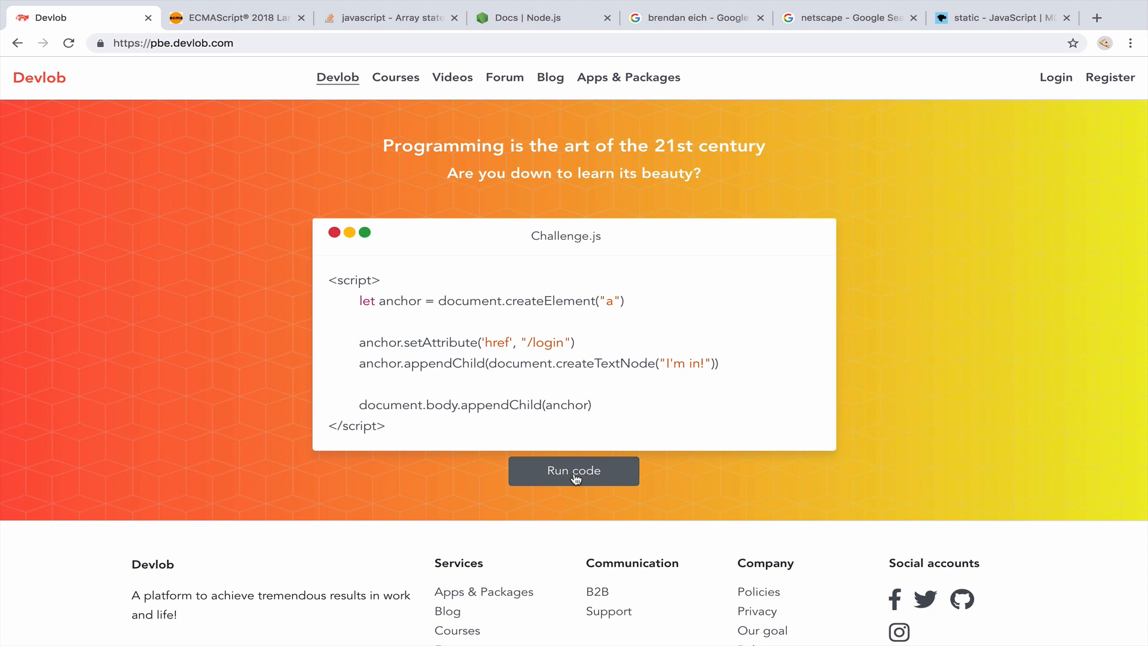
# Run the Challenge.js snippet and view its "Are you in?" / "I'm in!" output.
pyautogui.click(573, 472)
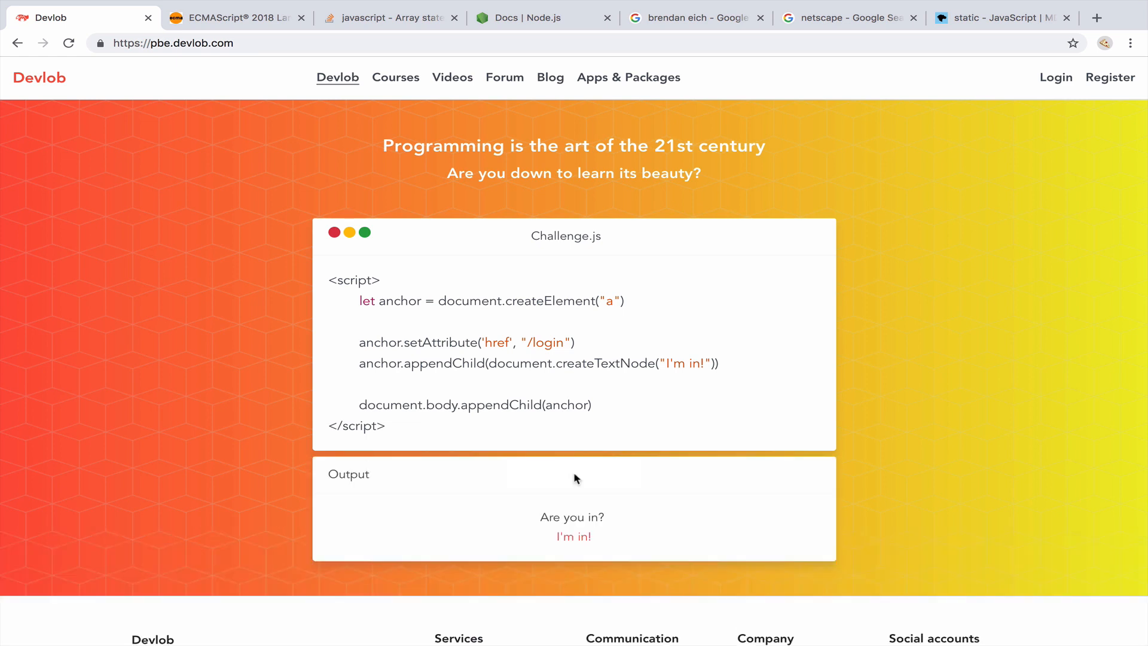
pyautogui.scroll(-3)
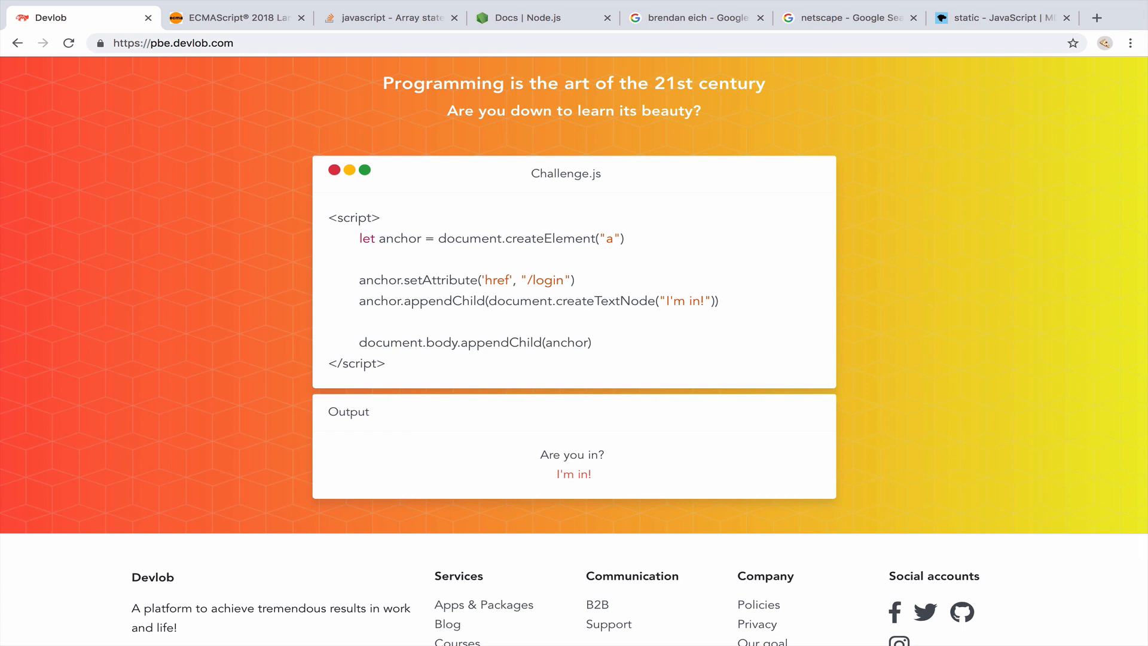
pyautogui.moveTo(370, 256)
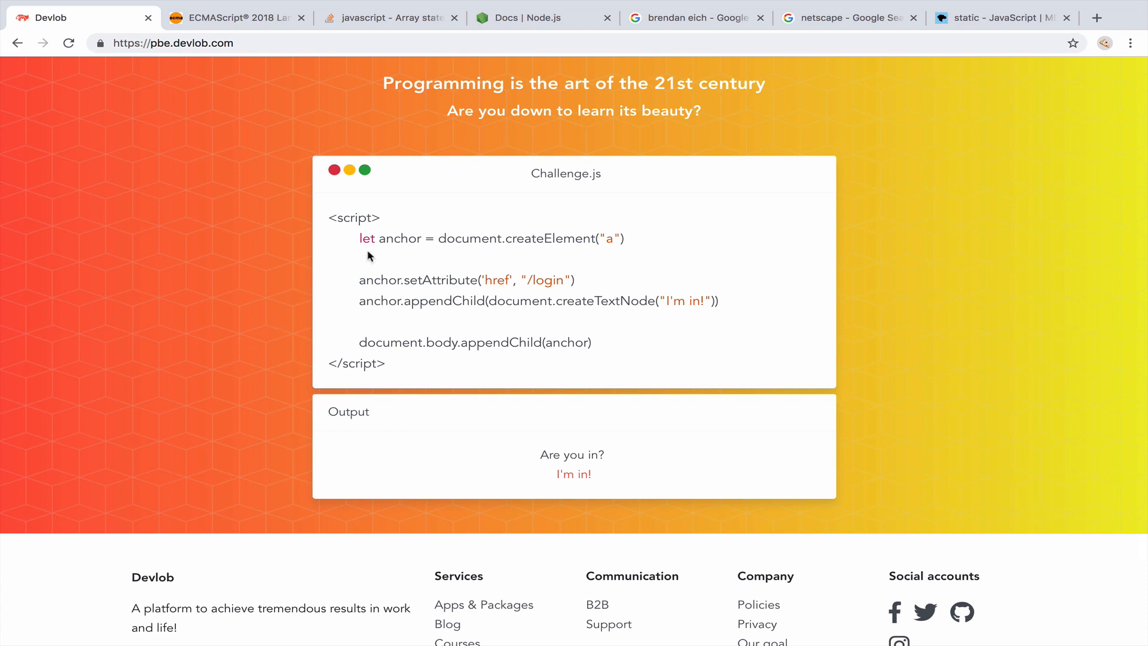
pyautogui.moveTo(242, 271)
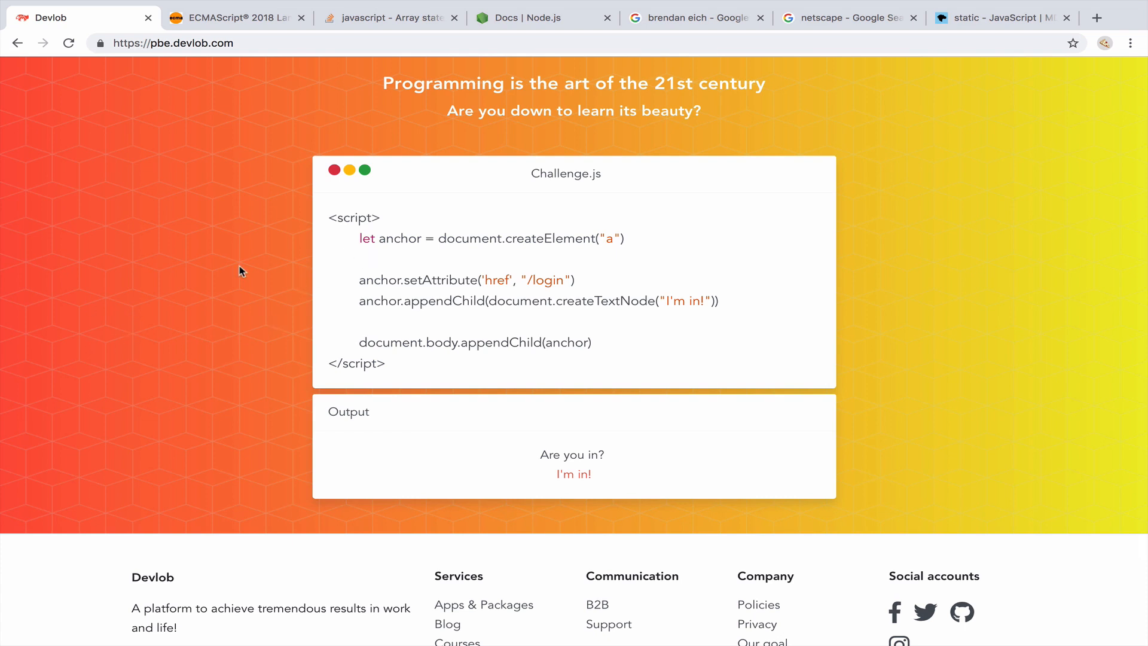
# Inspect the Devlob page and browse the _nuxt folder in DevTools Sources.
pyautogui.rightClick(241, 271)
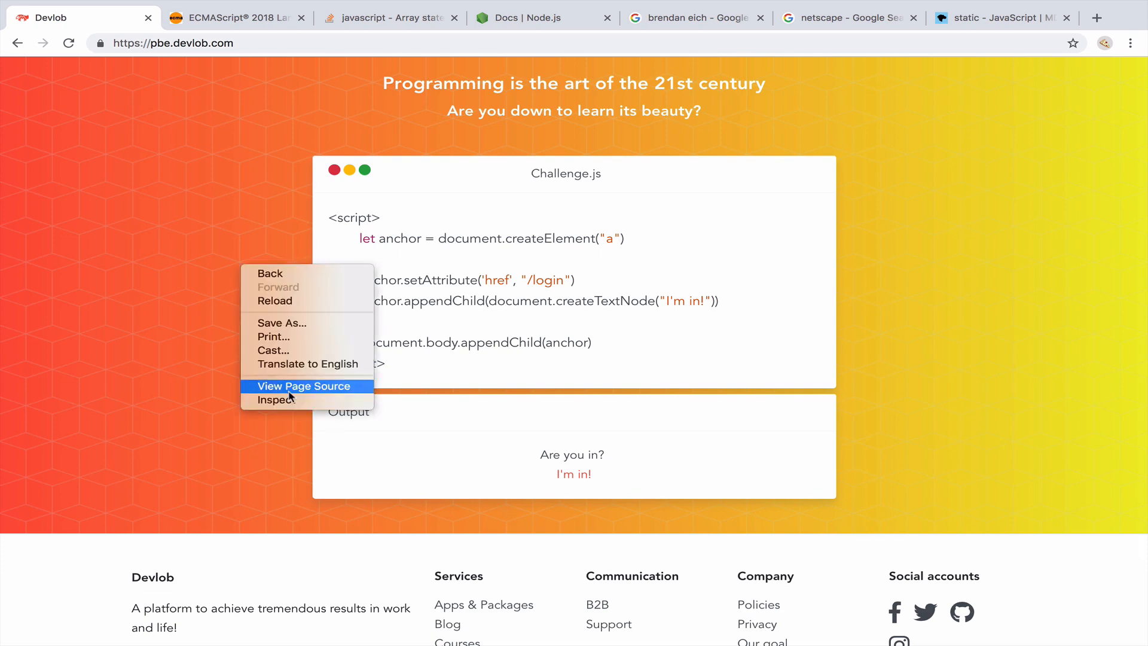
pyautogui.click(277, 399)
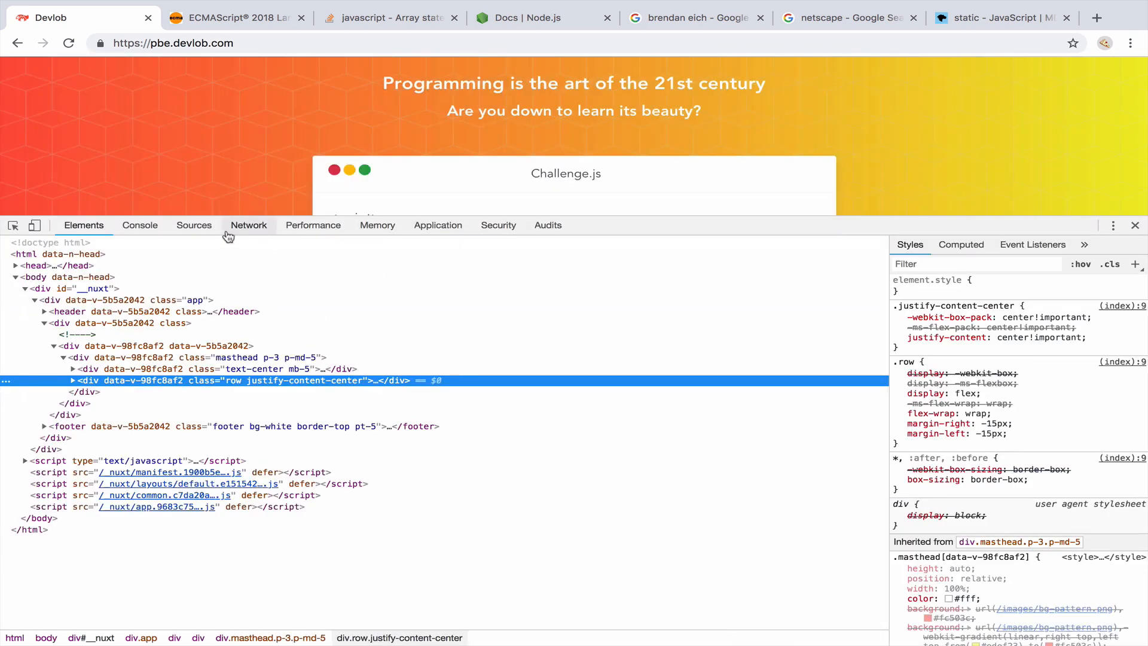
pyautogui.click(194, 225)
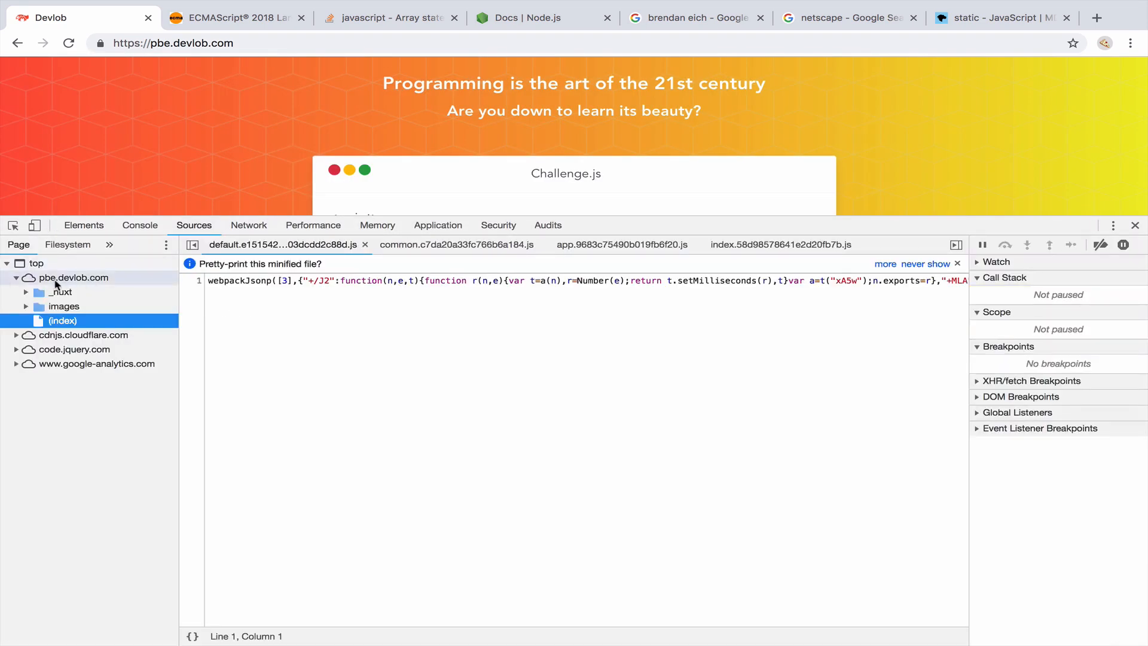
pyautogui.click(59, 292)
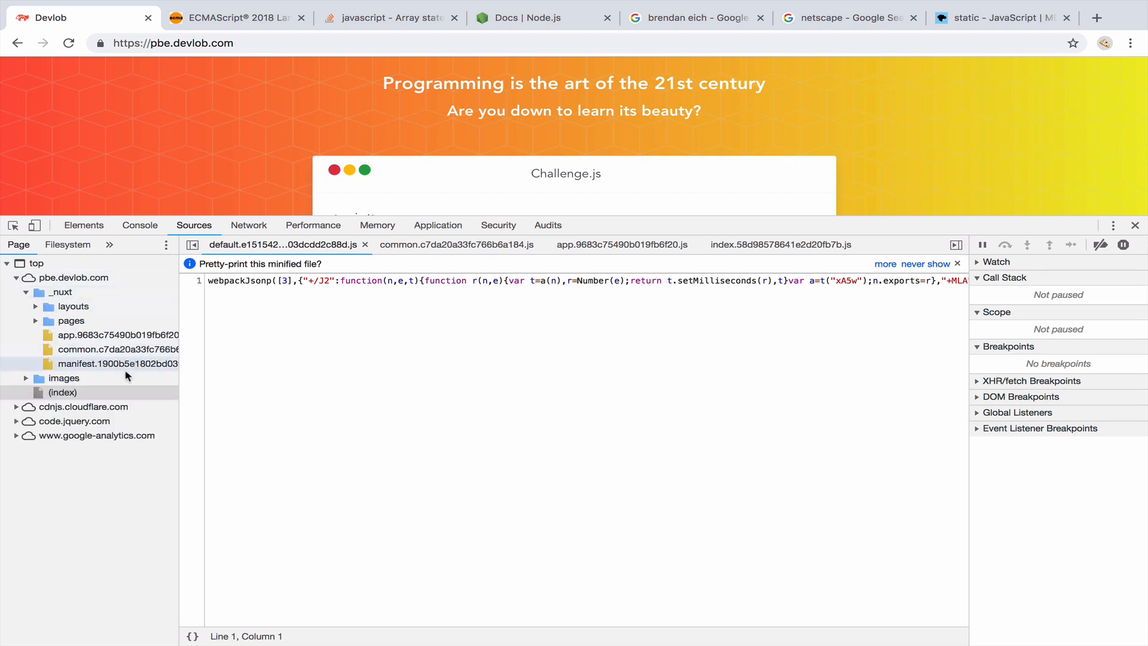
# View the app.js bundle as pretty-printed source around lines 118–157.
pyautogui.click(117, 349)
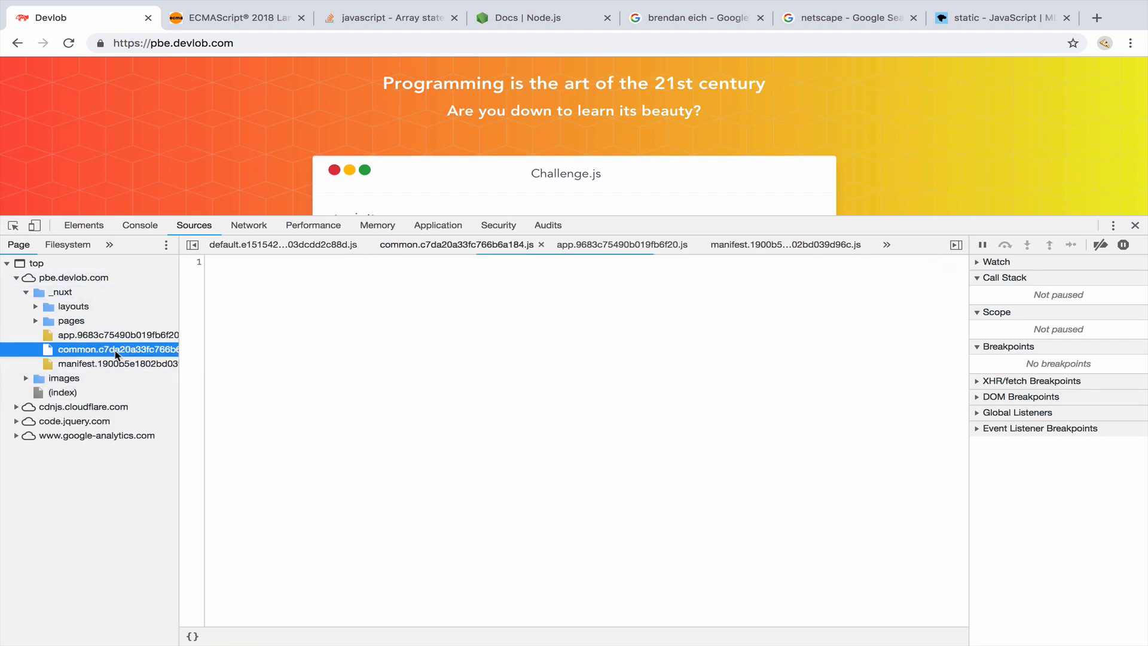
pyautogui.click(116, 335)
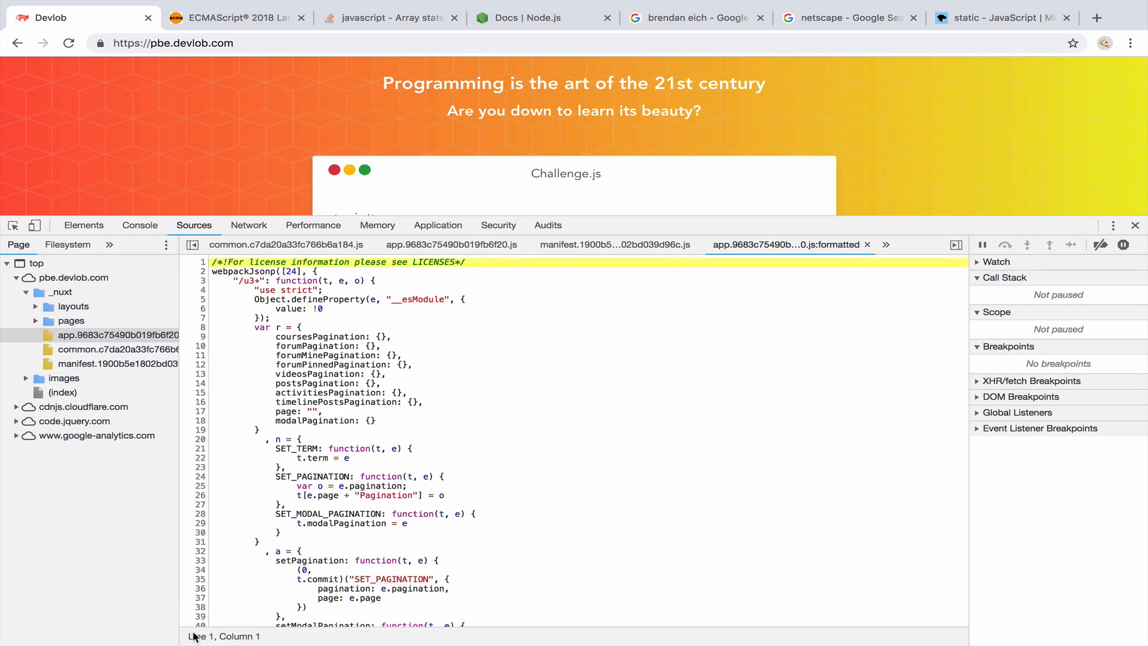
pyautogui.moveTo(379, 469)
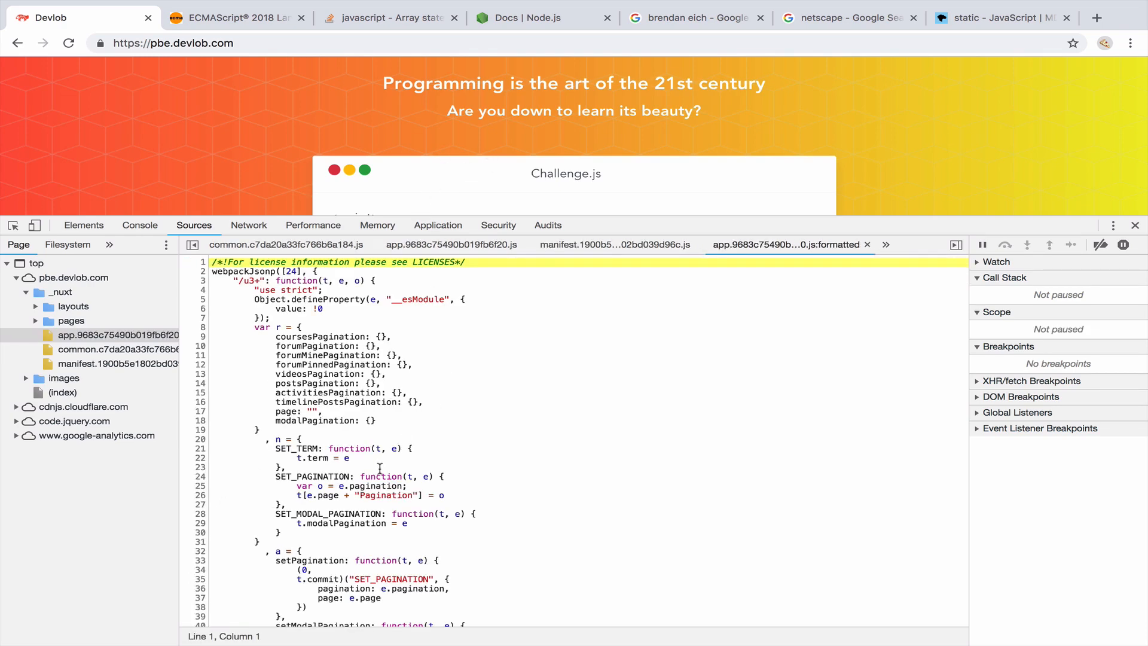
pyautogui.scroll(-3)
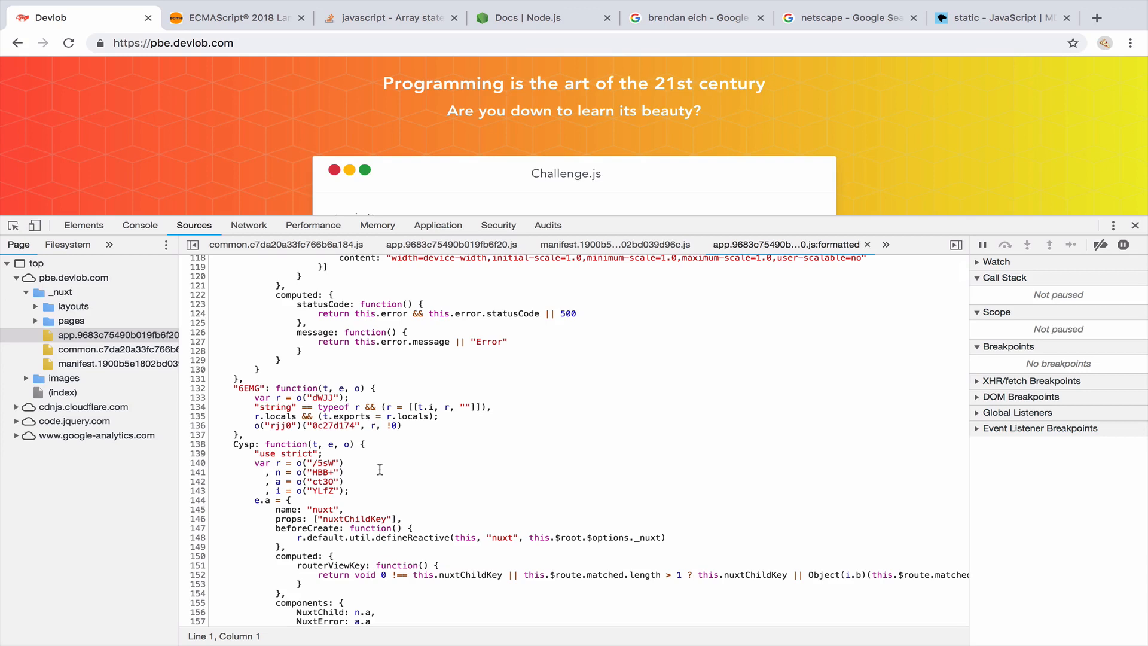
pyautogui.moveTo(249, 224)
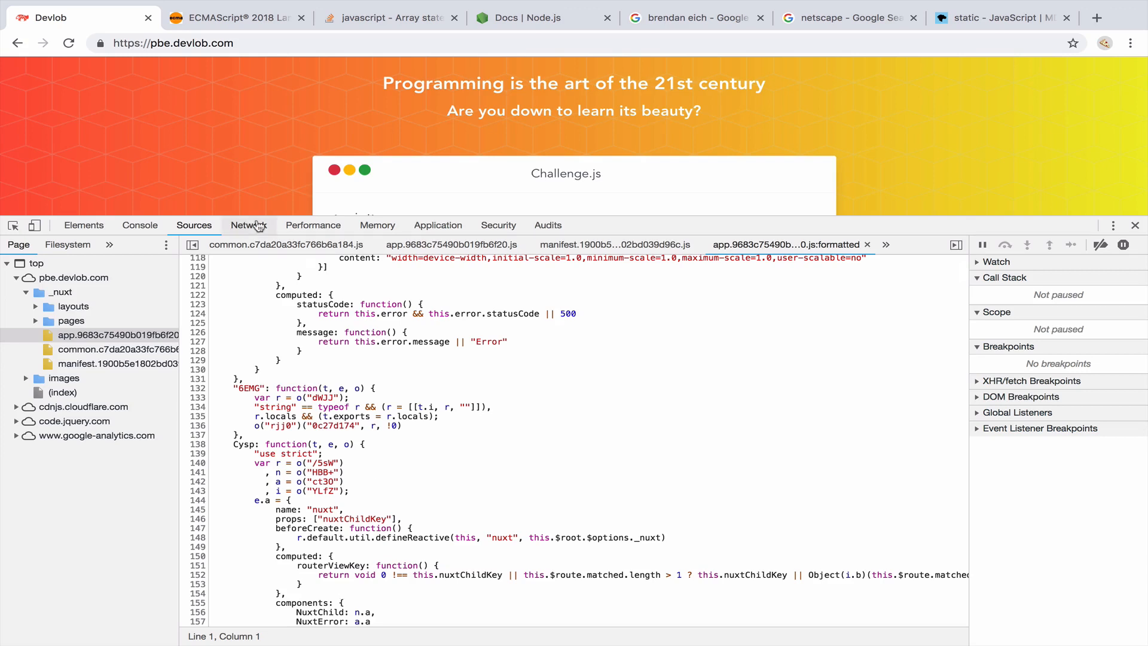
# Review the page's 35 network requests, then close DevTools.
pyautogui.click(249, 225)
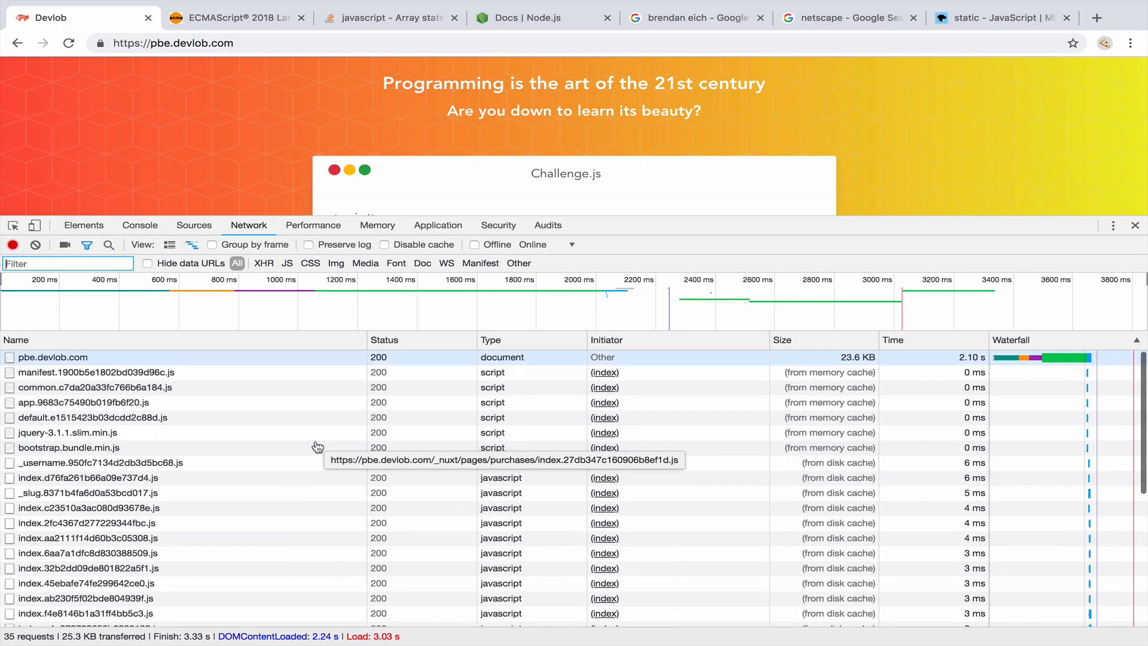
pyautogui.scroll(-3)
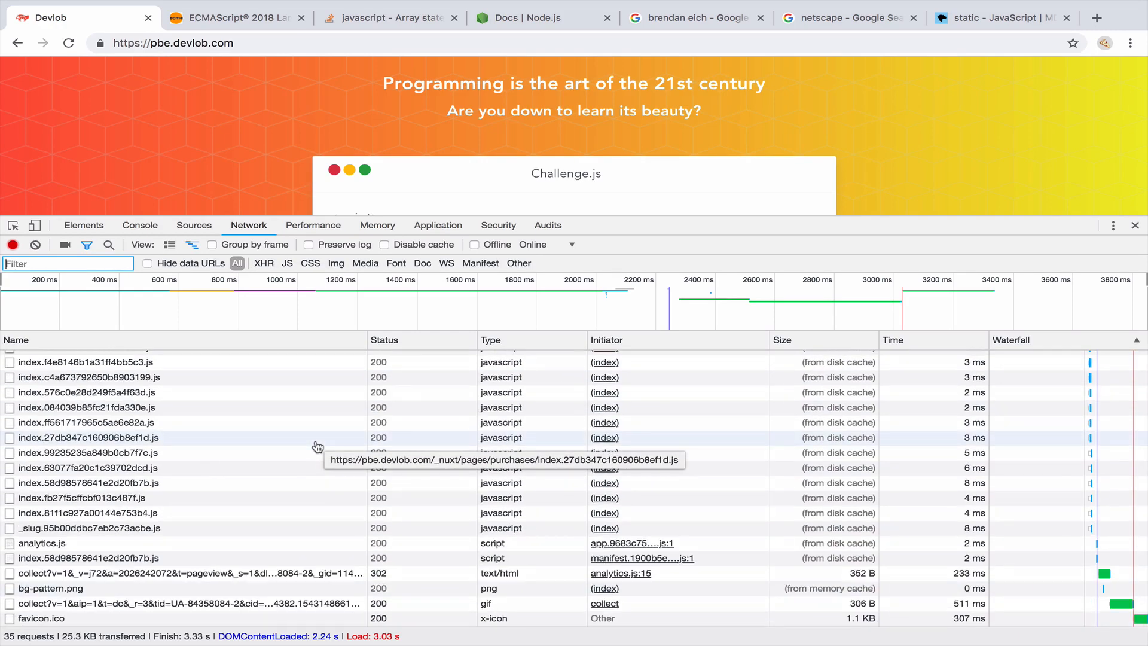
pyautogui.moveTo(1135, 226)
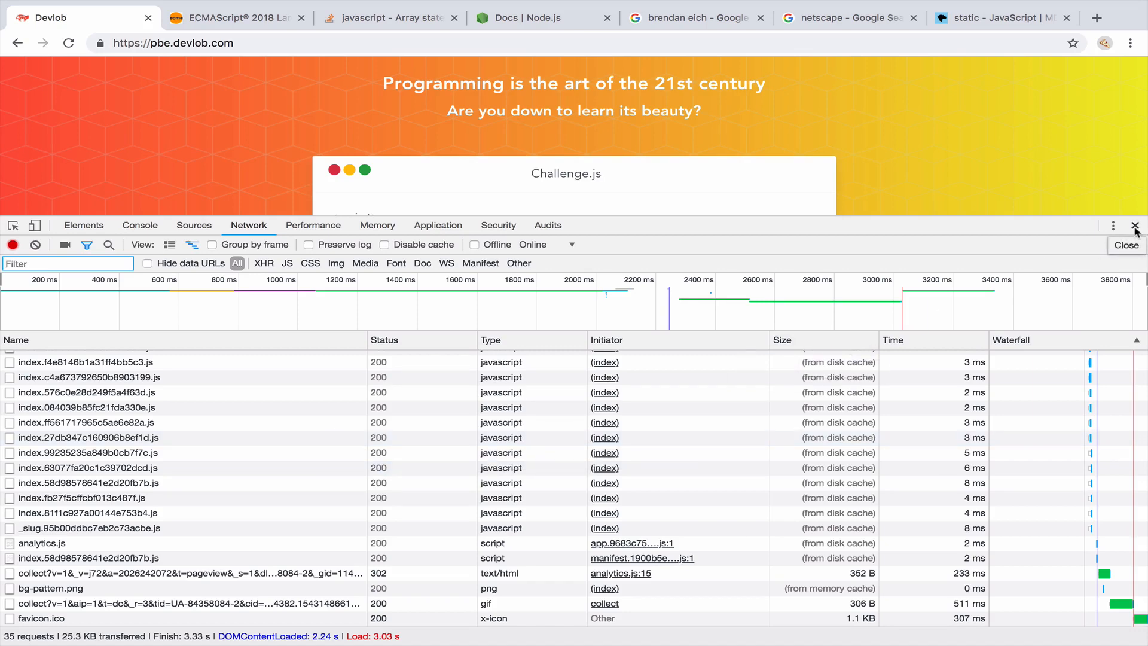
pyautogui.click(1126, 245)
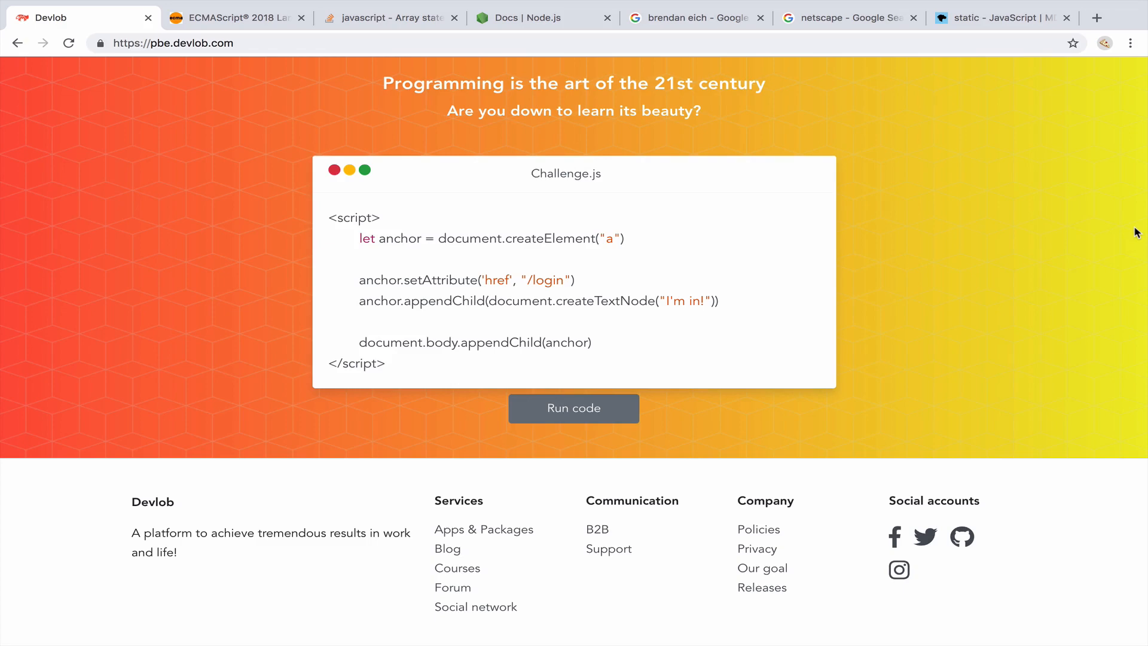
# Review the Netscape search results, then switch to the Node.js Docs page.
pyautogui.click(848, 17)
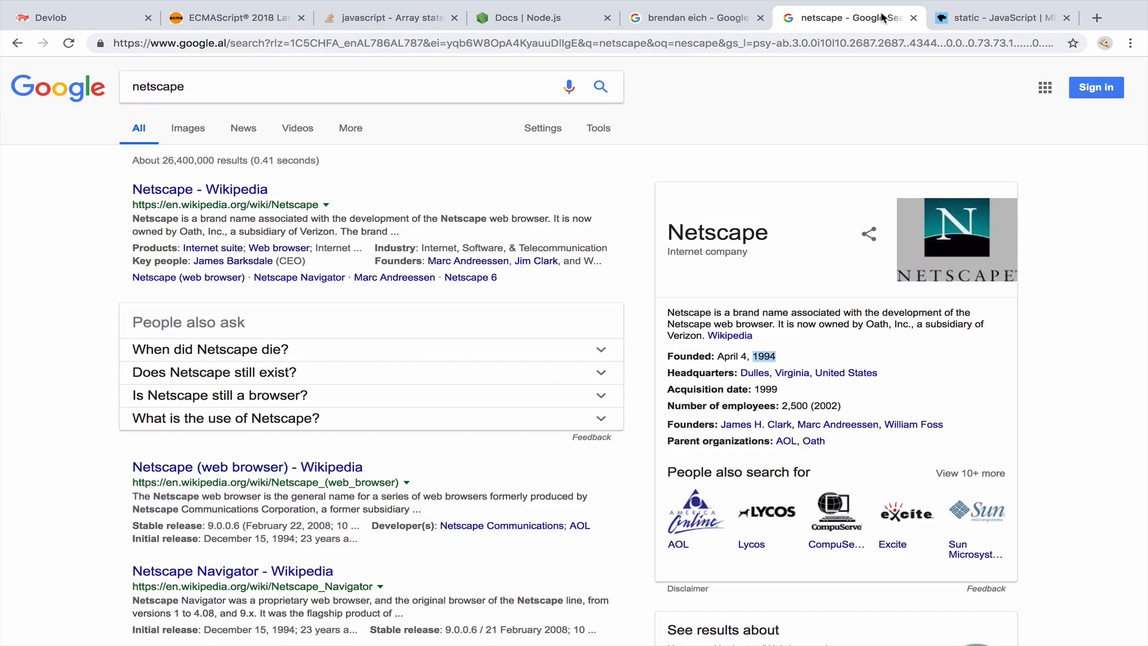
pyautogui.moveTo(705, 215)
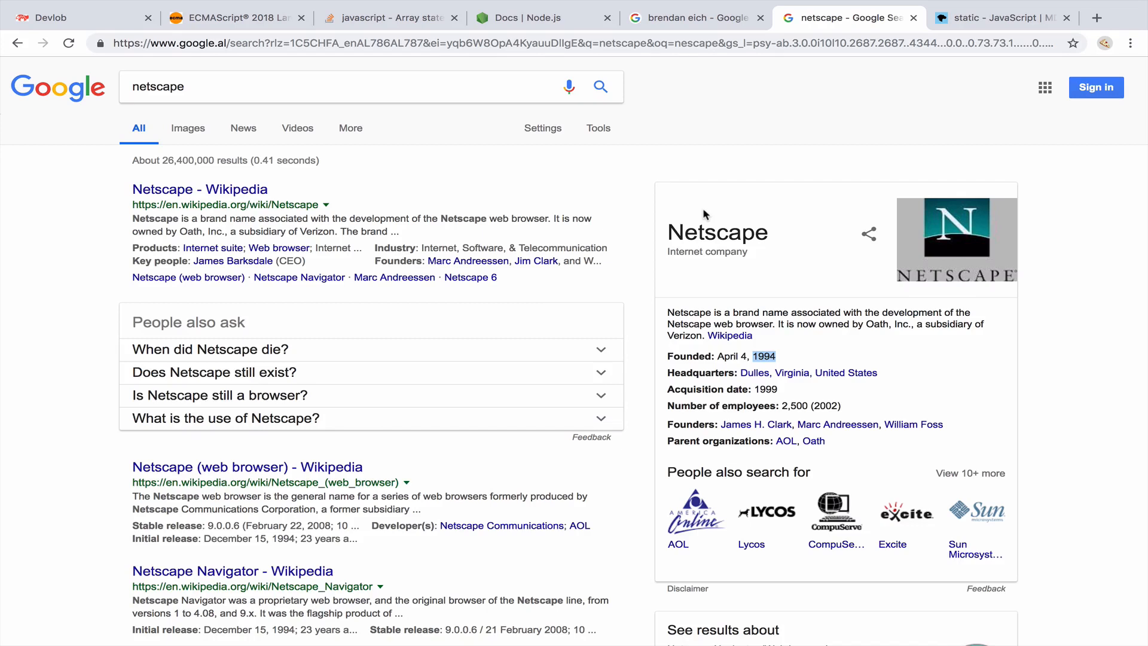
pyautogui.moveTo(559, 134)
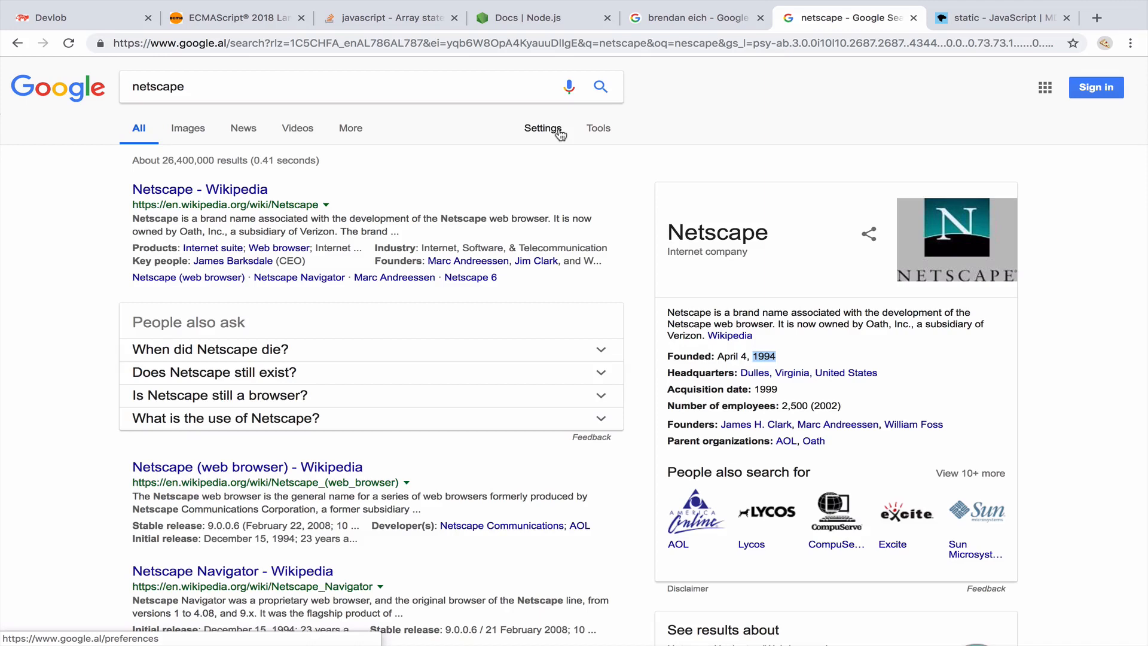
pyautogui.moveTo(873, 18)
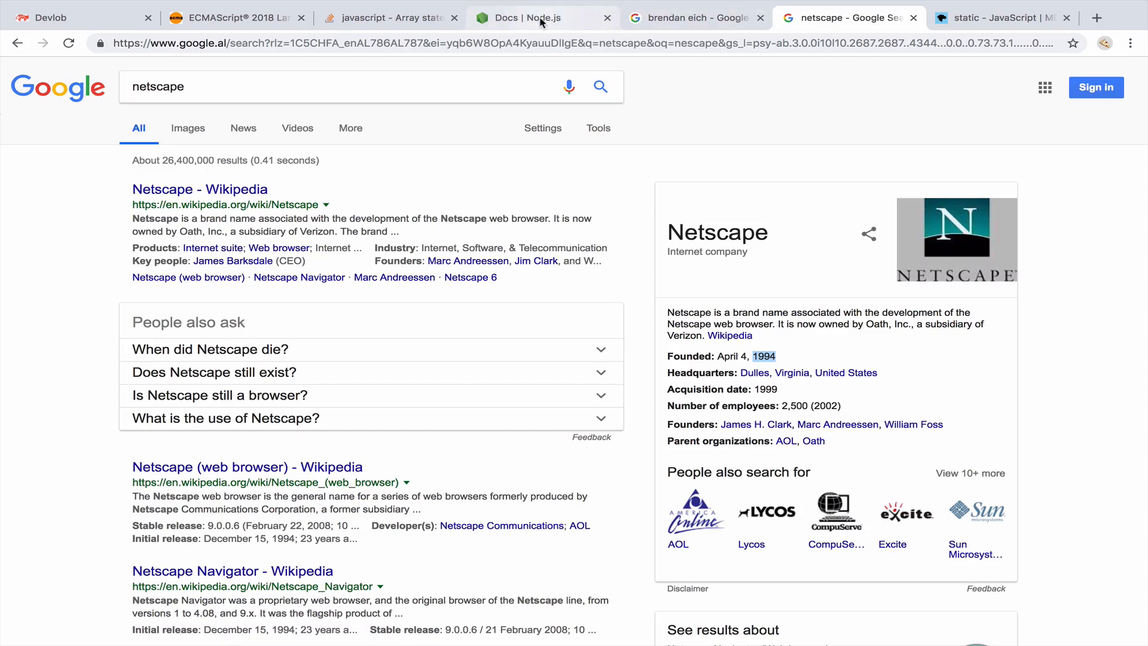
pyautogui.moveTo(542, 18)
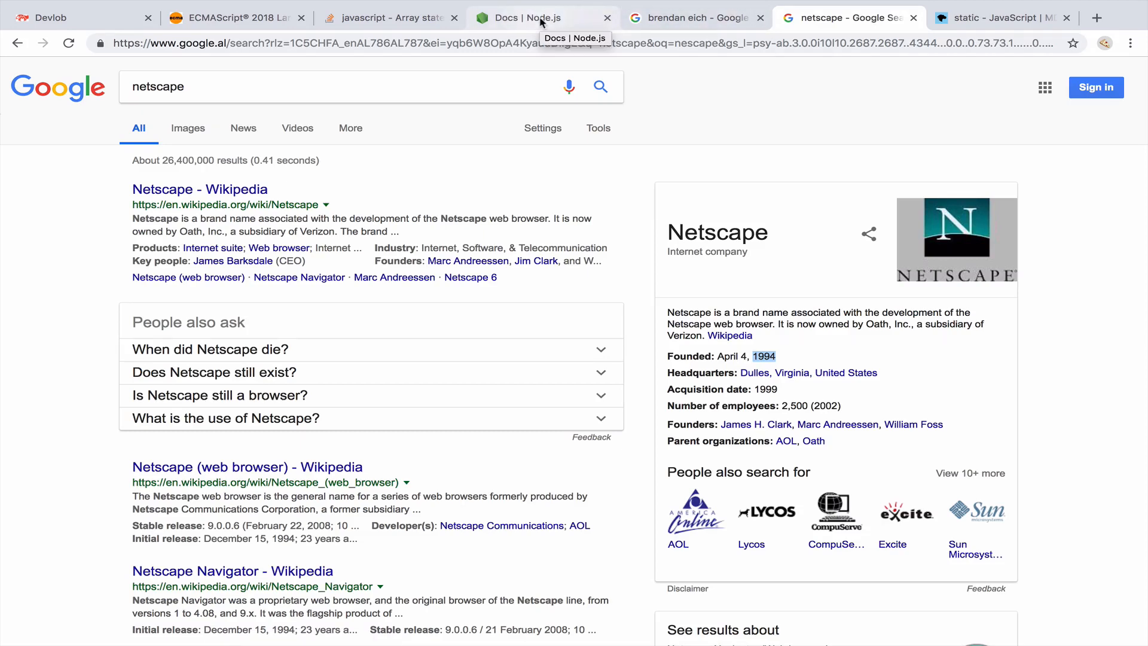
pyautogui.click(524, 18)
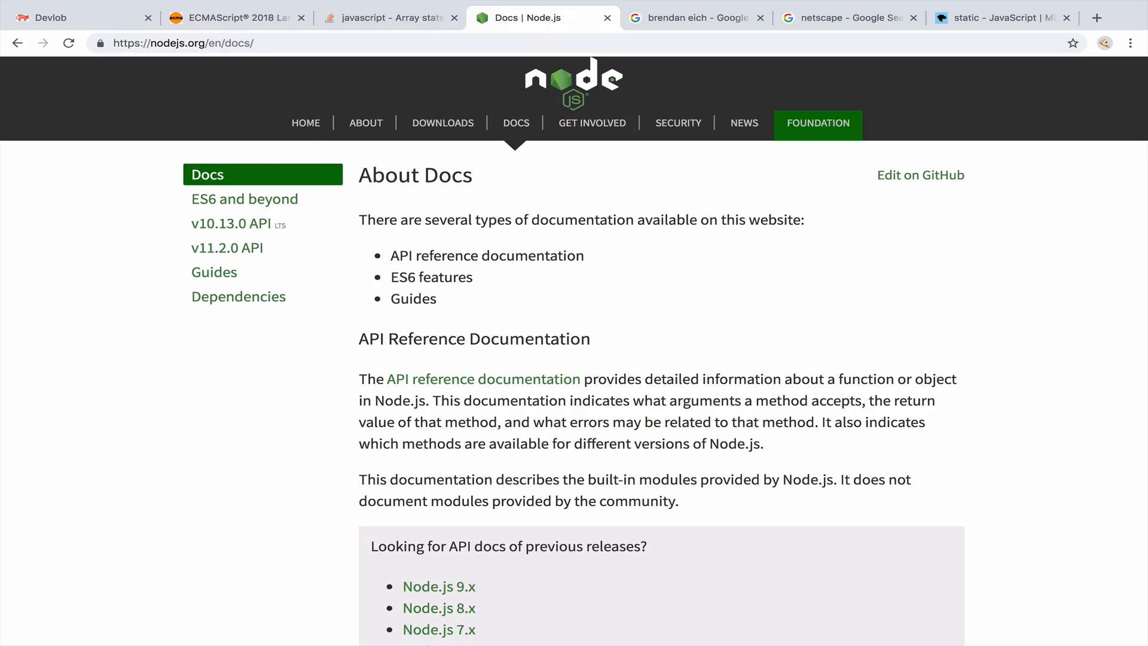
pyautogui.moveTo(840, 32)
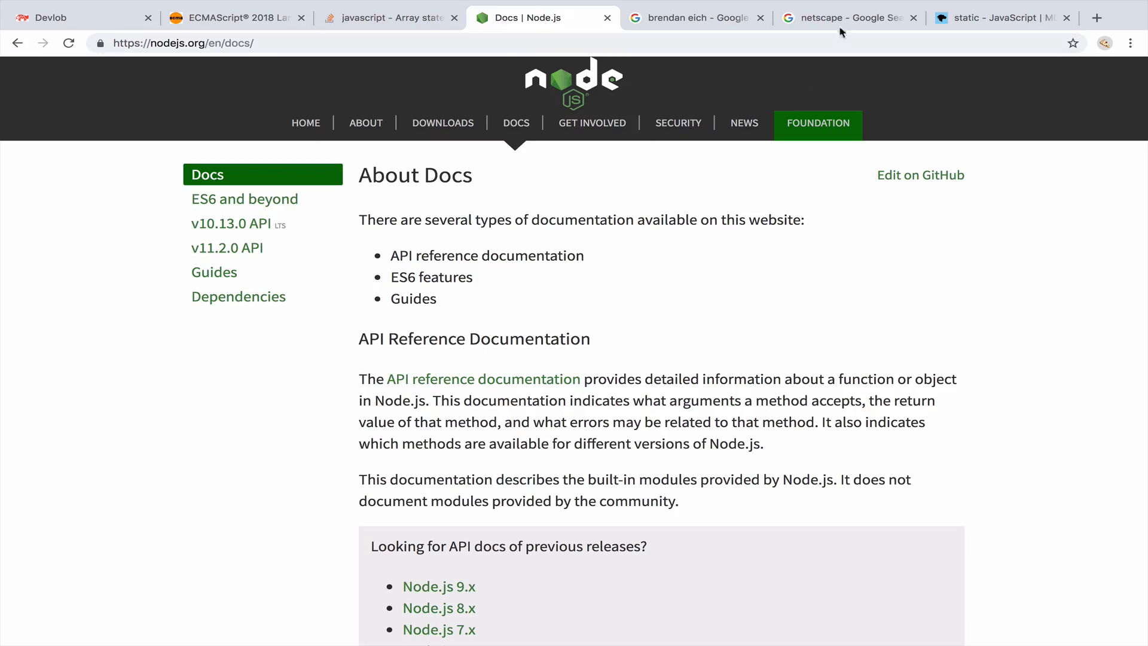
# Revisit the Netscape results, then bring up the Brendan Eich search results.
pyautogui.click(842, 18)
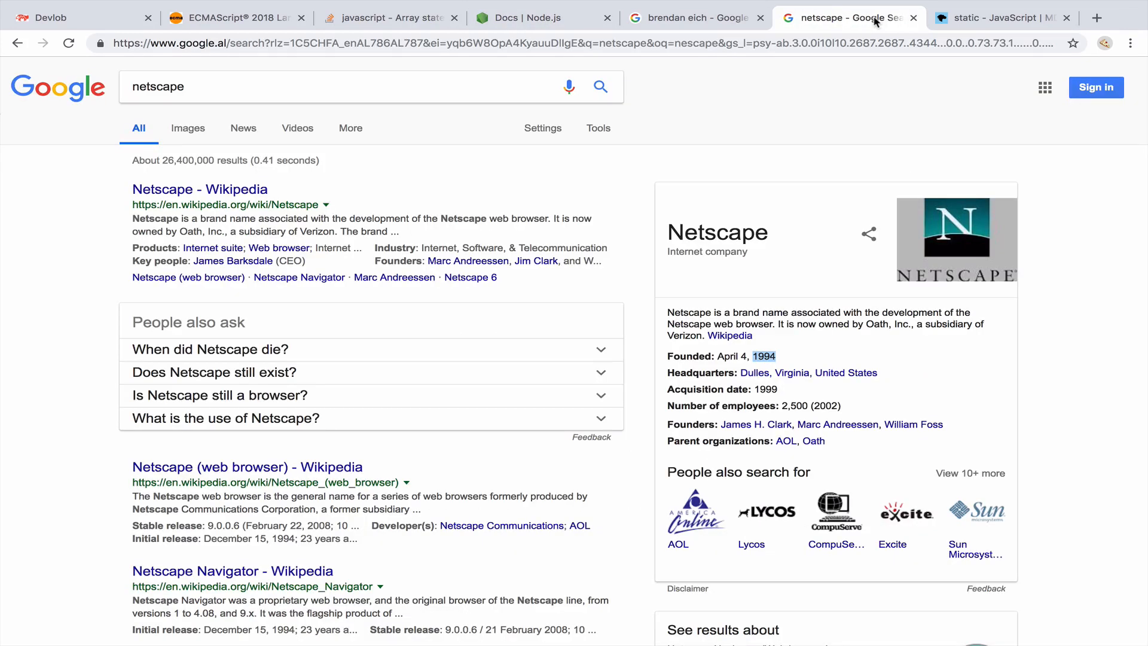
pyautogui.moveTo(670, 176)
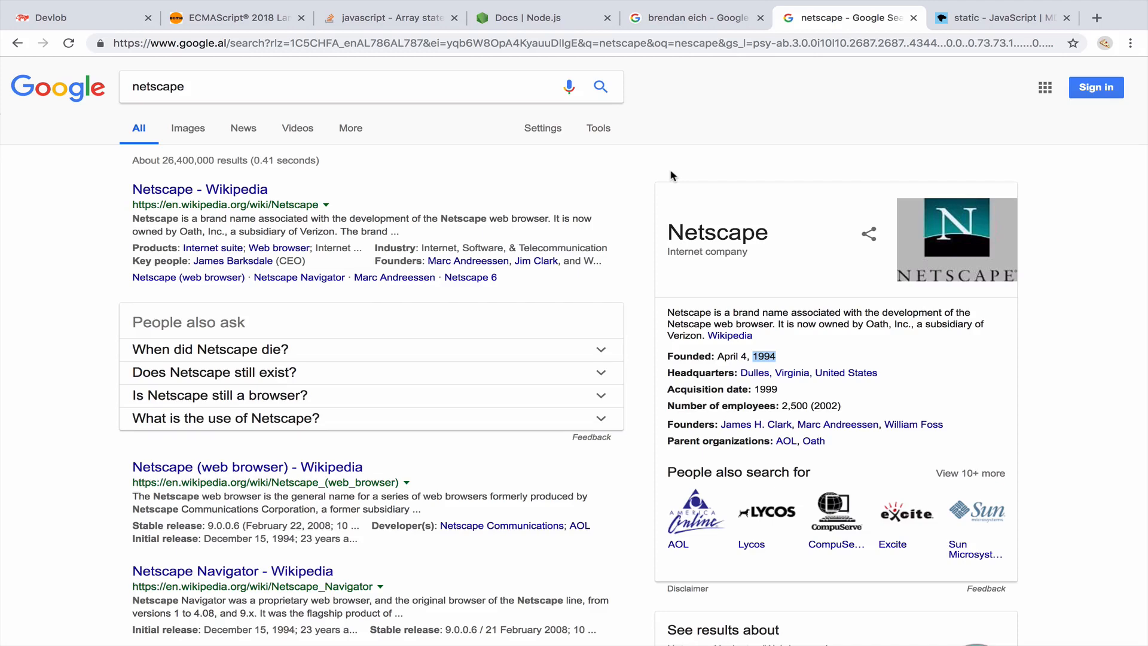
pyautogui.moveTo(779, 322)
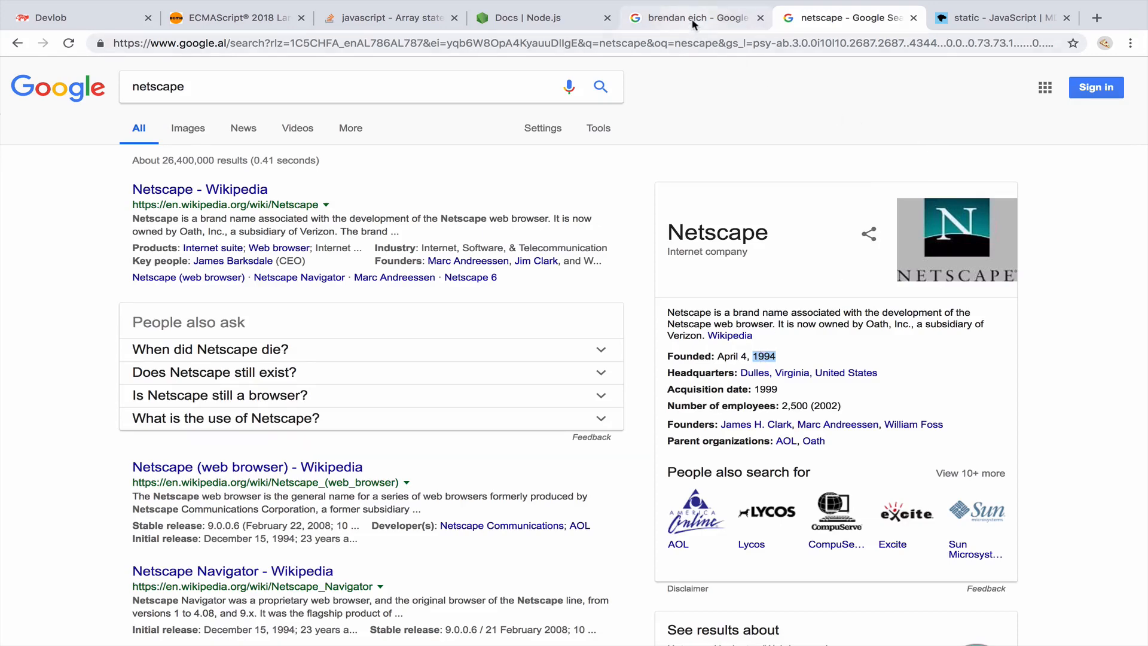
pyautogui.click(689, 17)
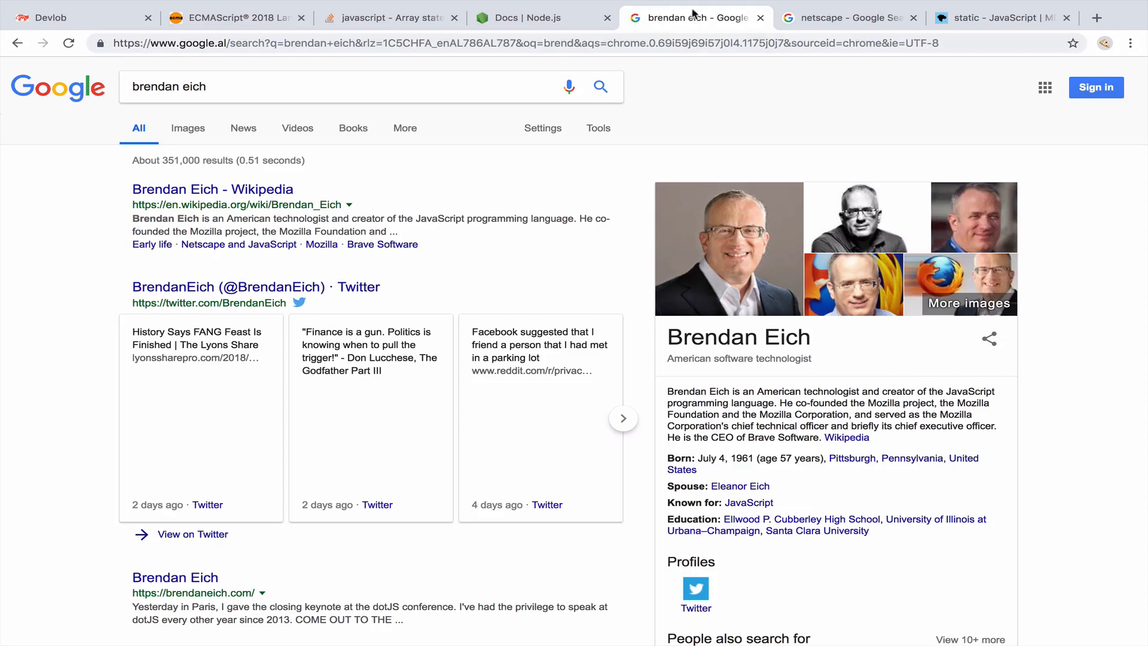
pyautogui.moveTo(693, 17)
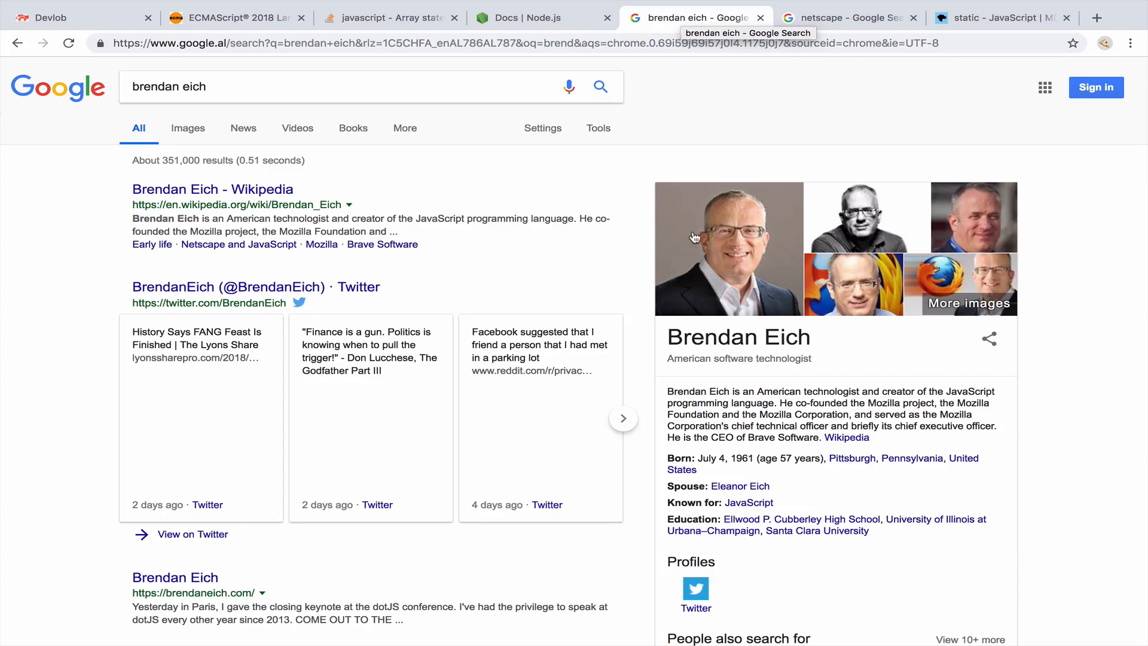
# Check the Netscape results again and return to the Brendan Eich results.
pyautogui.click(842, 17)
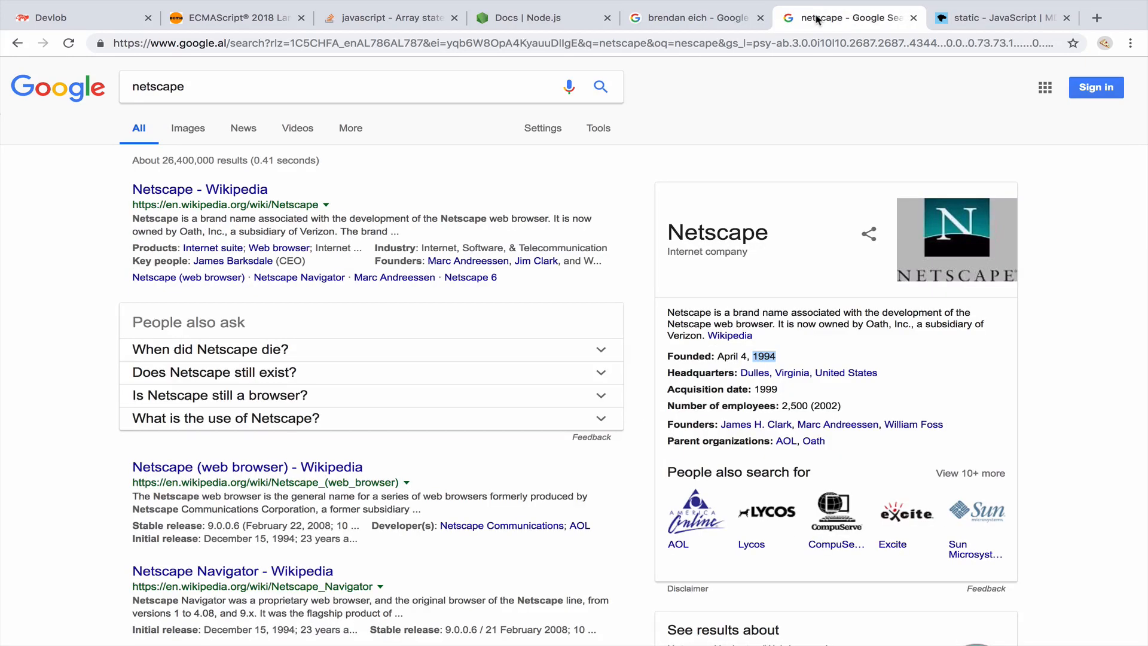
pyautogui.moveTo(692, 18)
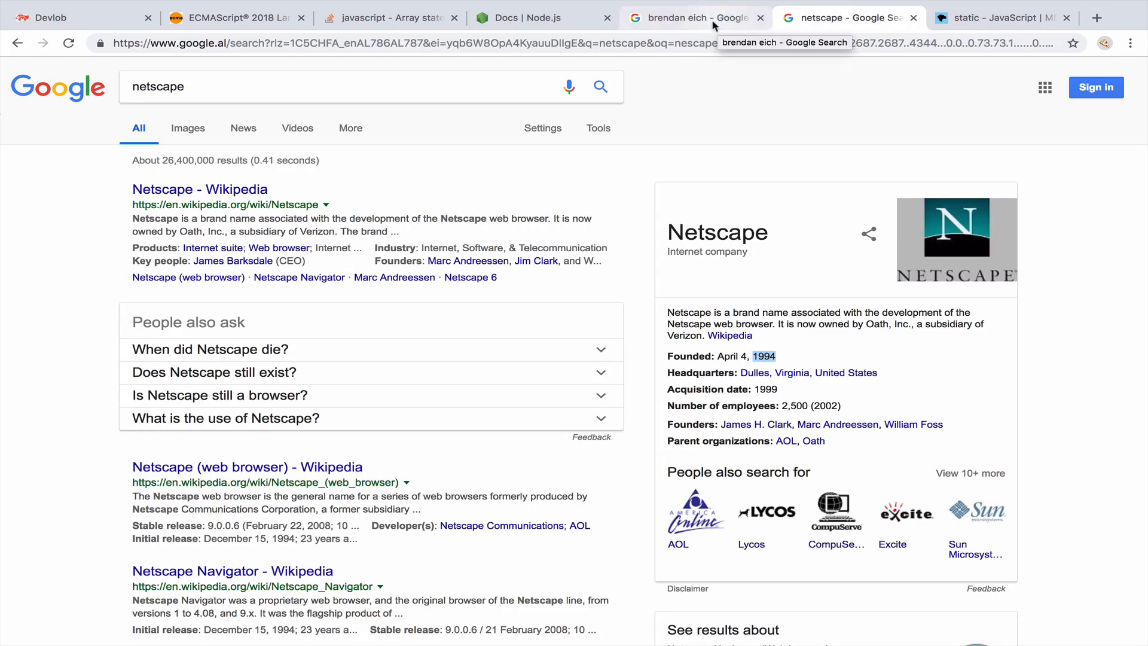
pyautogui.click(689, 17)
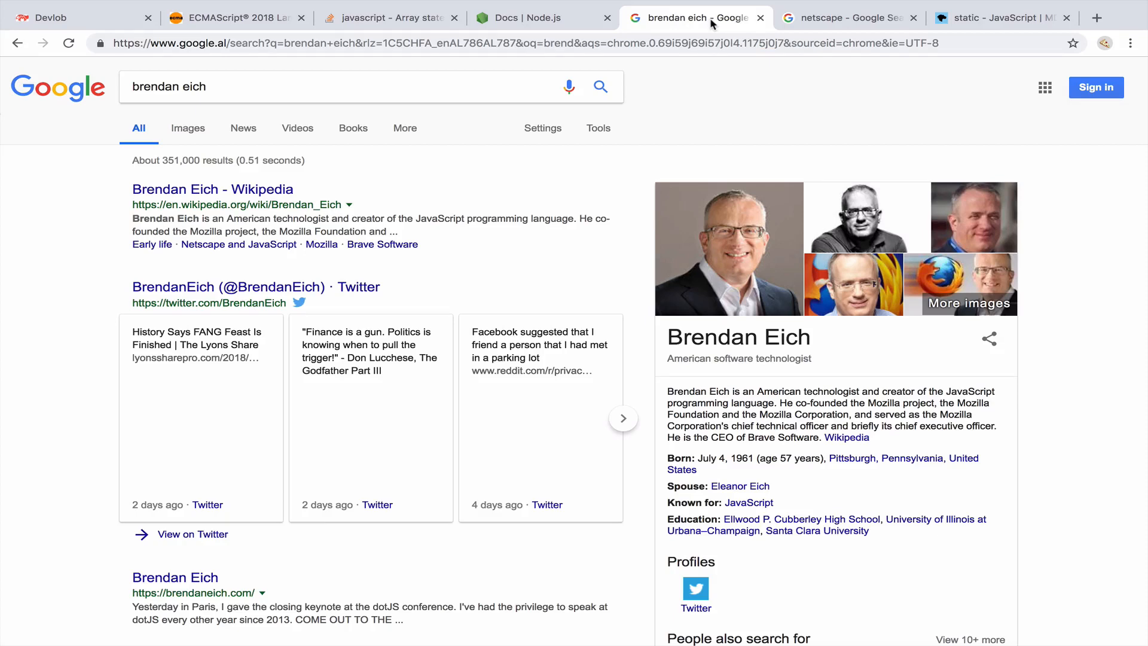
pyautogui.moveTo(619, 20)
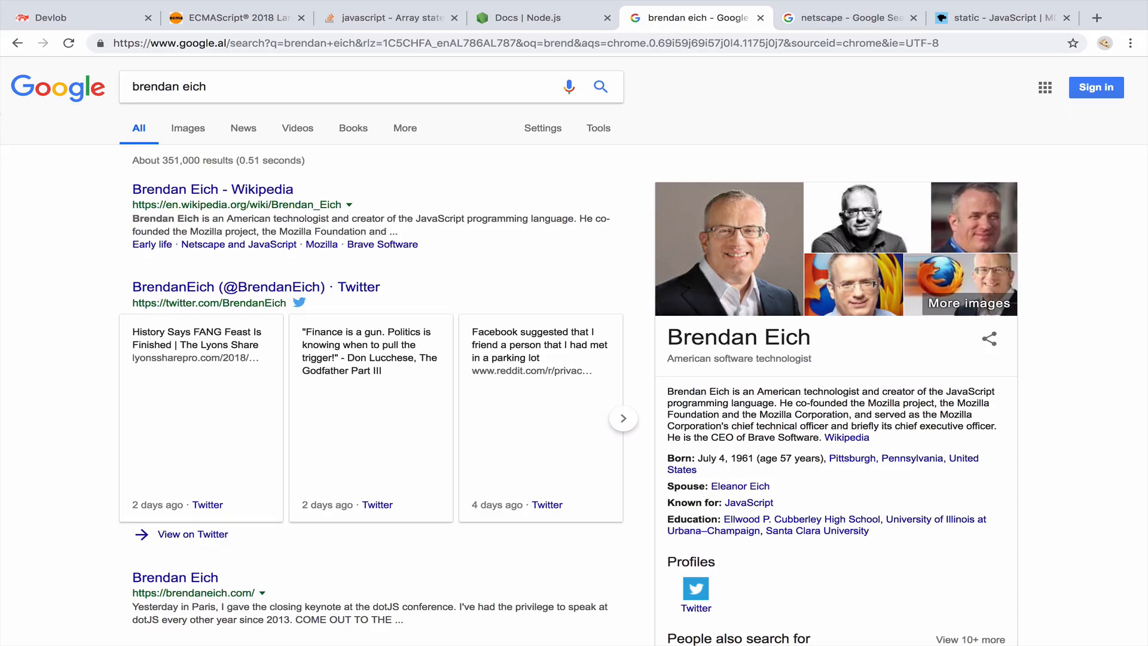
pyautogui.moveTo(44, 122)
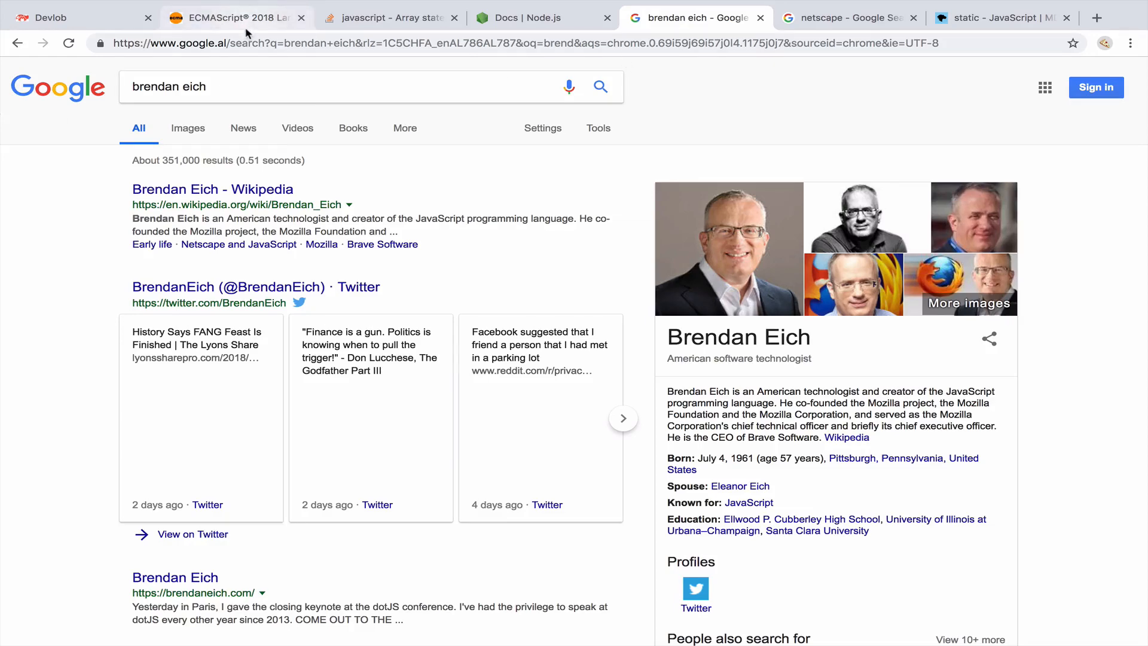
# Read the ECMAScript 2018 spec PDF around section B.3.4 near page 795.
pyautogui.click(235, 17)
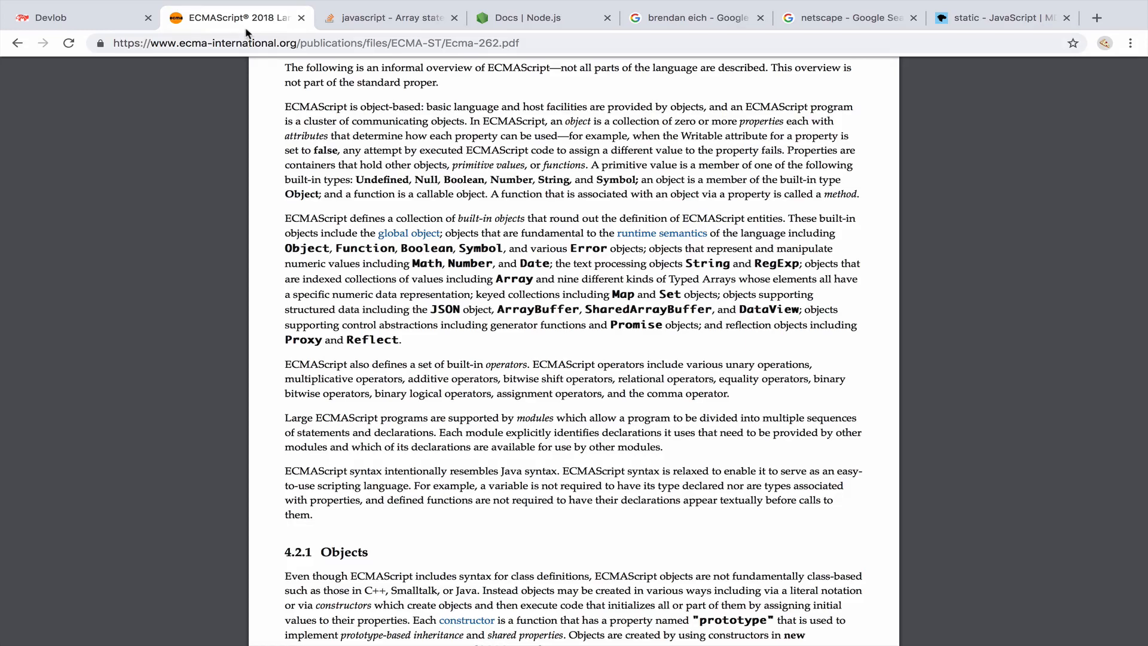
pyautogui.scroll(3)
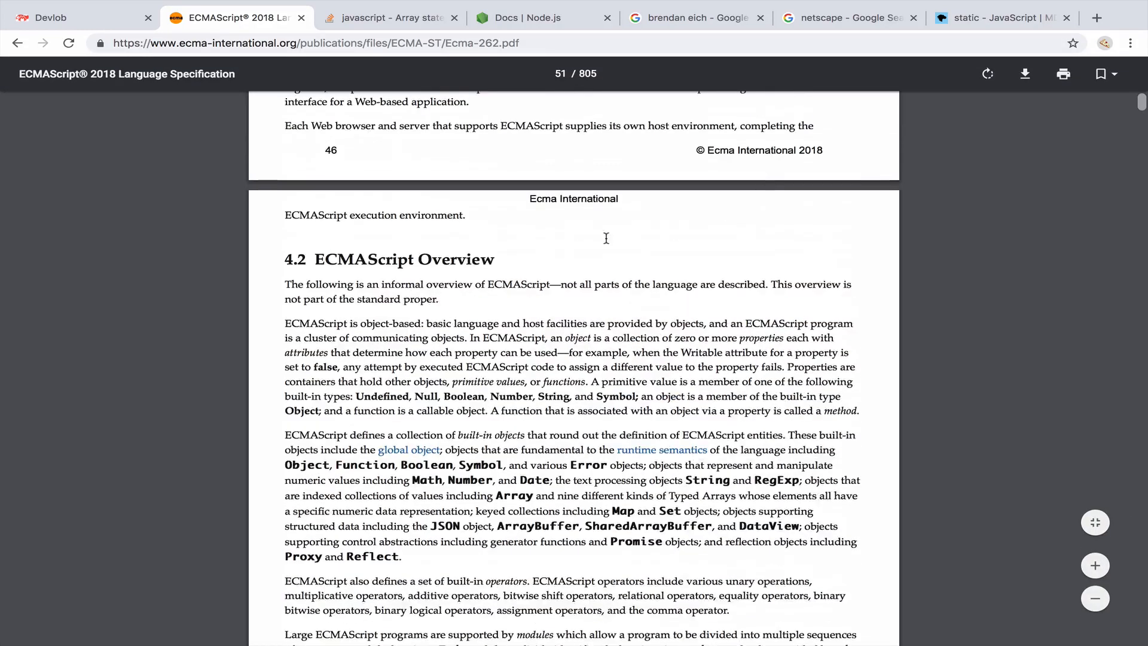
pyautogui.scroll(3)
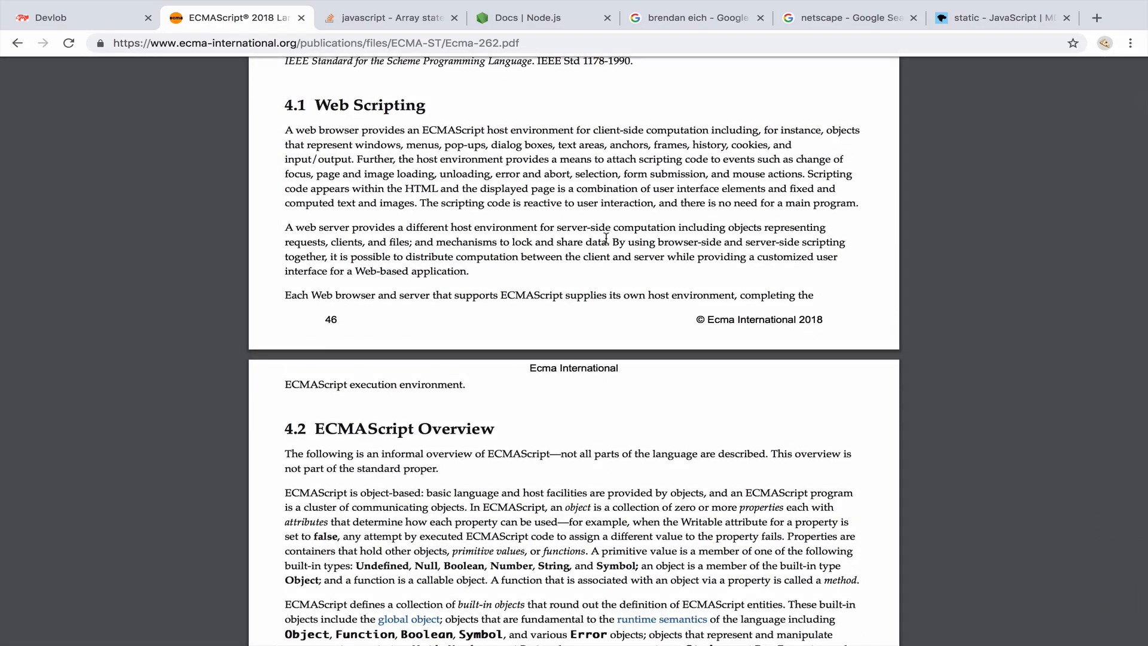
pyautogui.scroll(3)
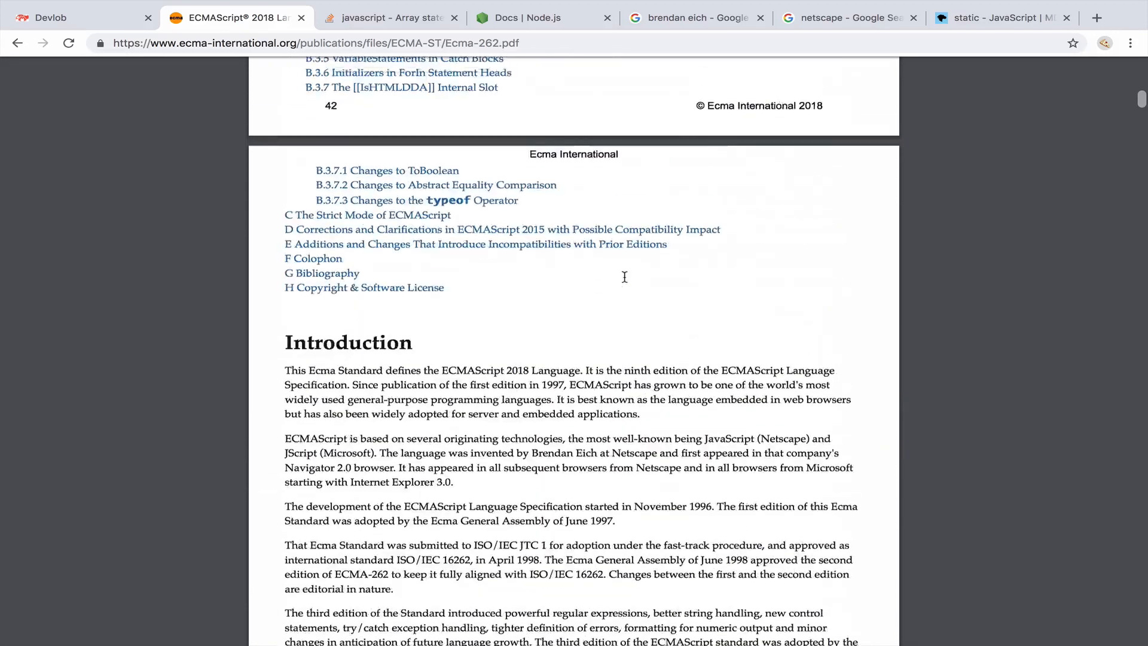
pyautogui.scroll(3)
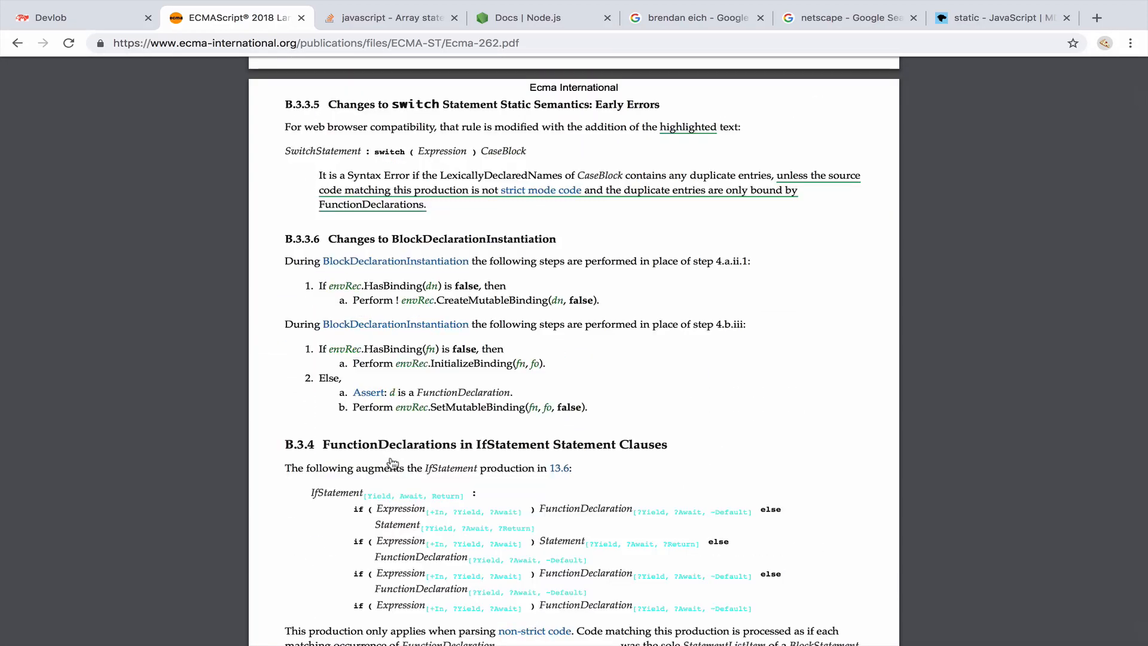
pyautogui.scroll(-3)
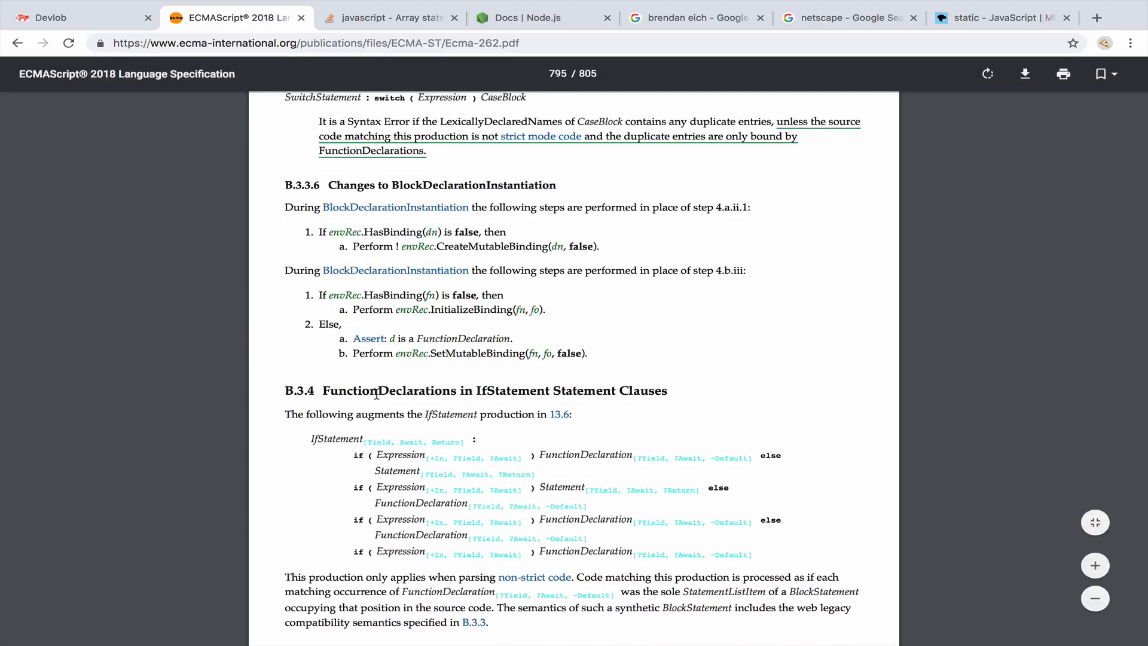
pyautogui.scroll(3)
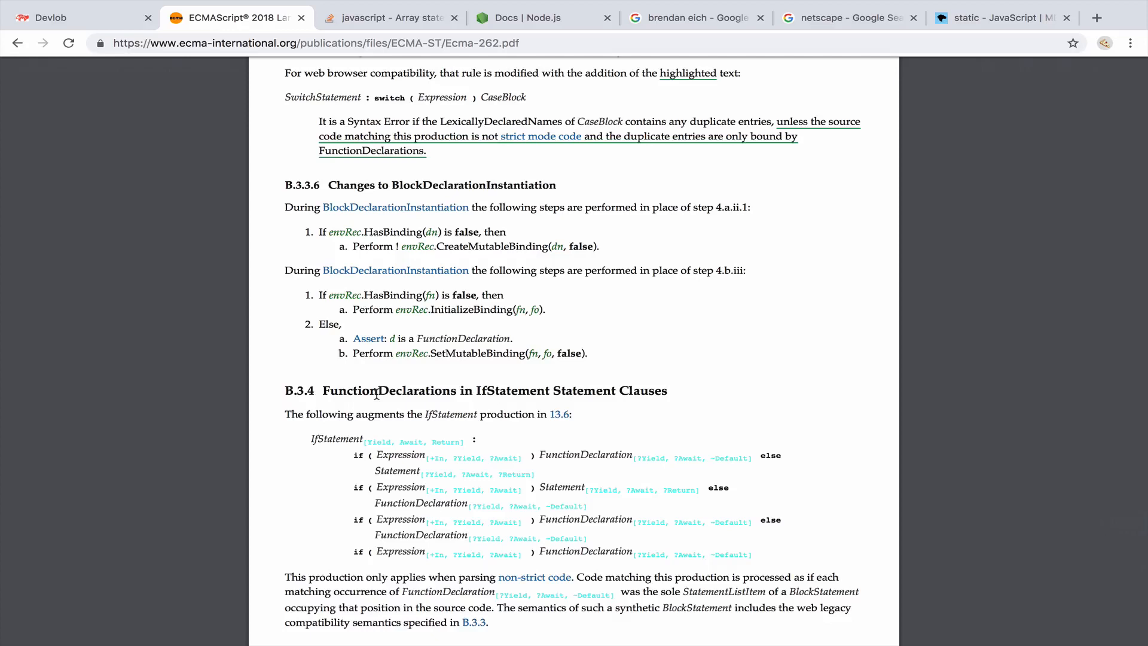
pyautogui.moveTo(696, 412)
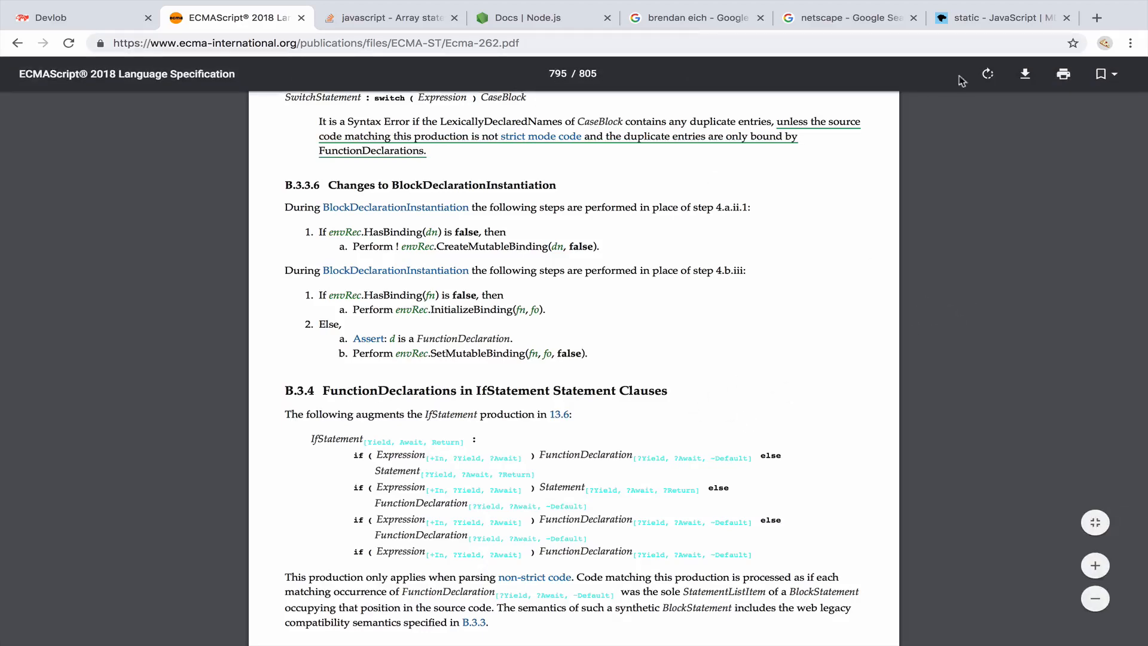
# Read MDN's static method page through its browser compatibility table and See also links.
pyautogui.click(1004, 17)
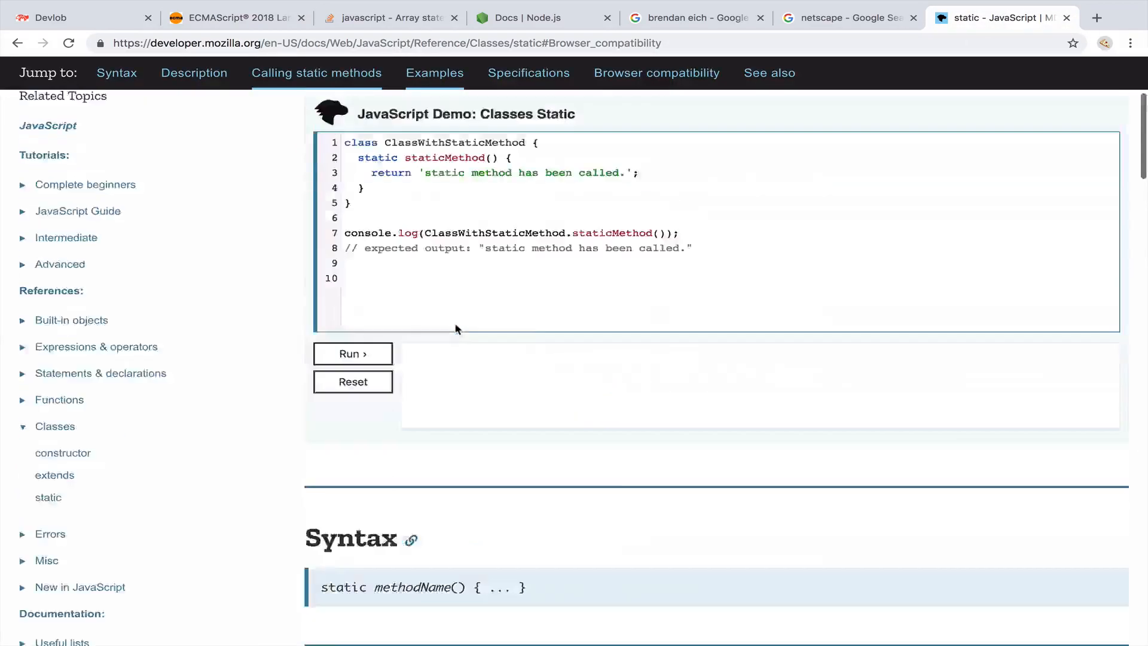
pyautogui.scroll(3)
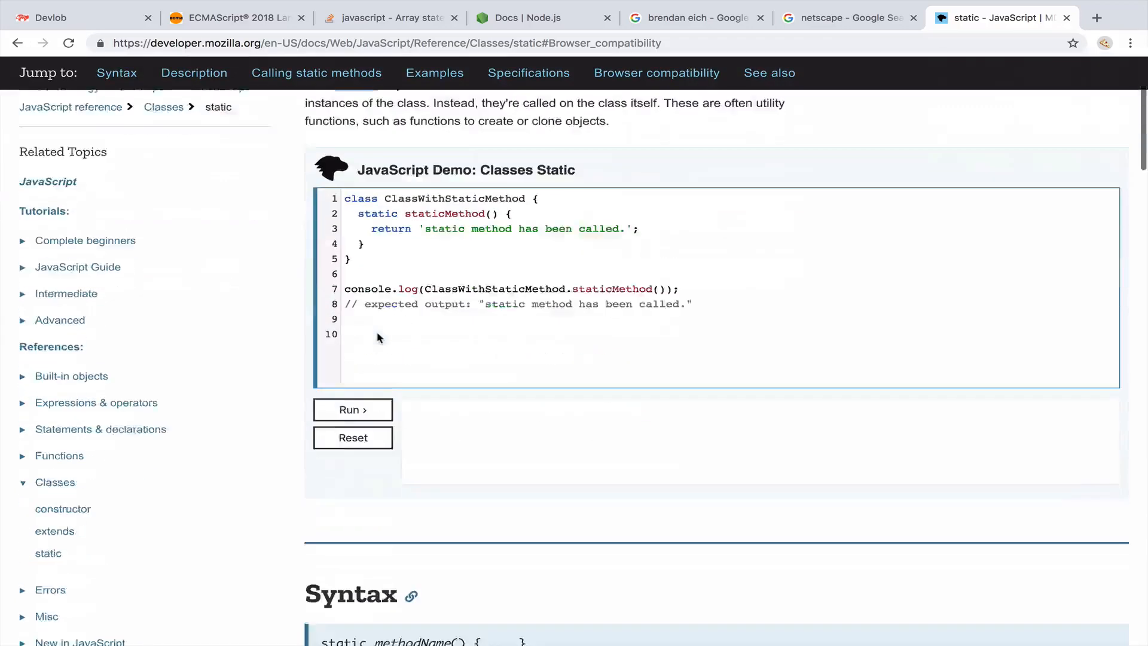
pyautogui.scroll(-3)
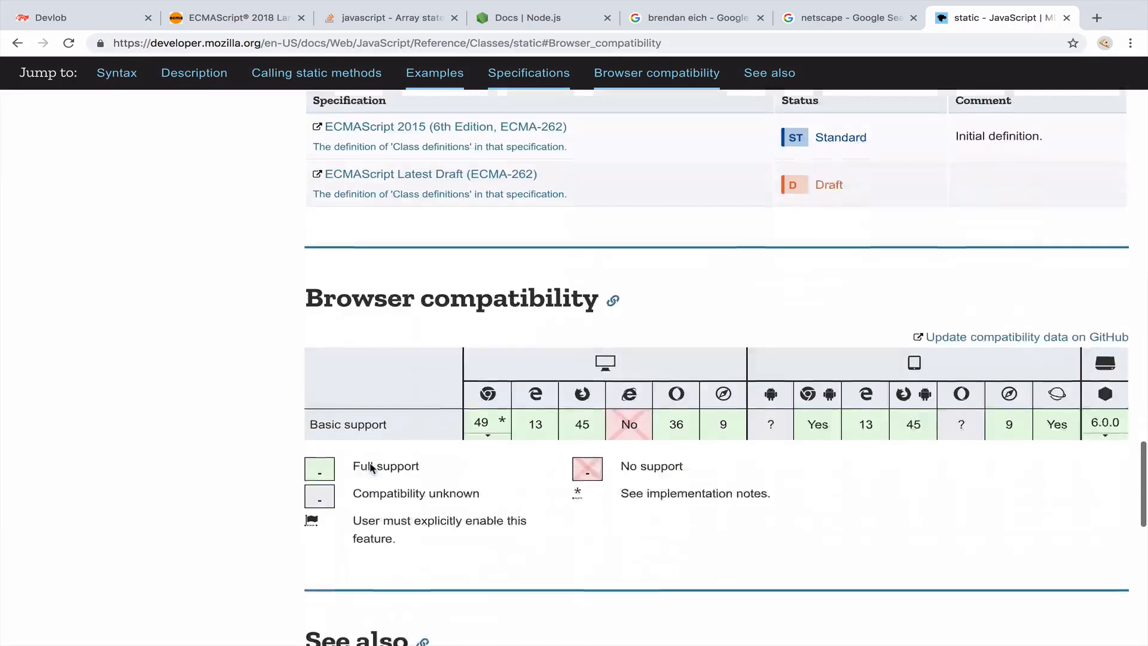
pyautogui.scroll(-3)
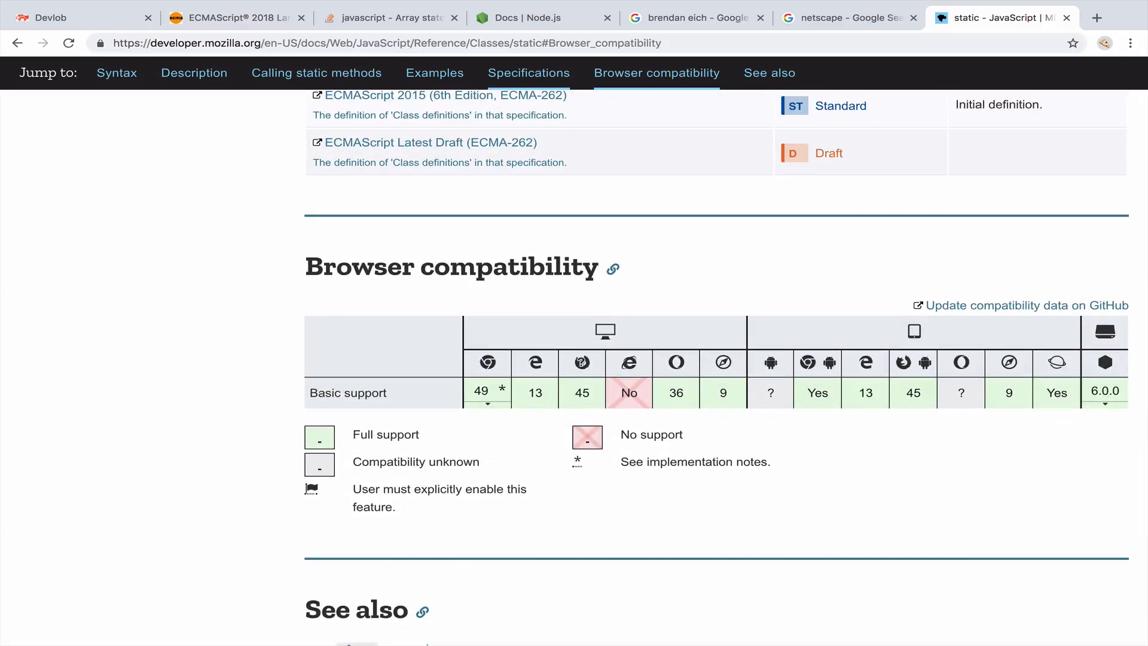
pyautogui.moveTo(581, 362)
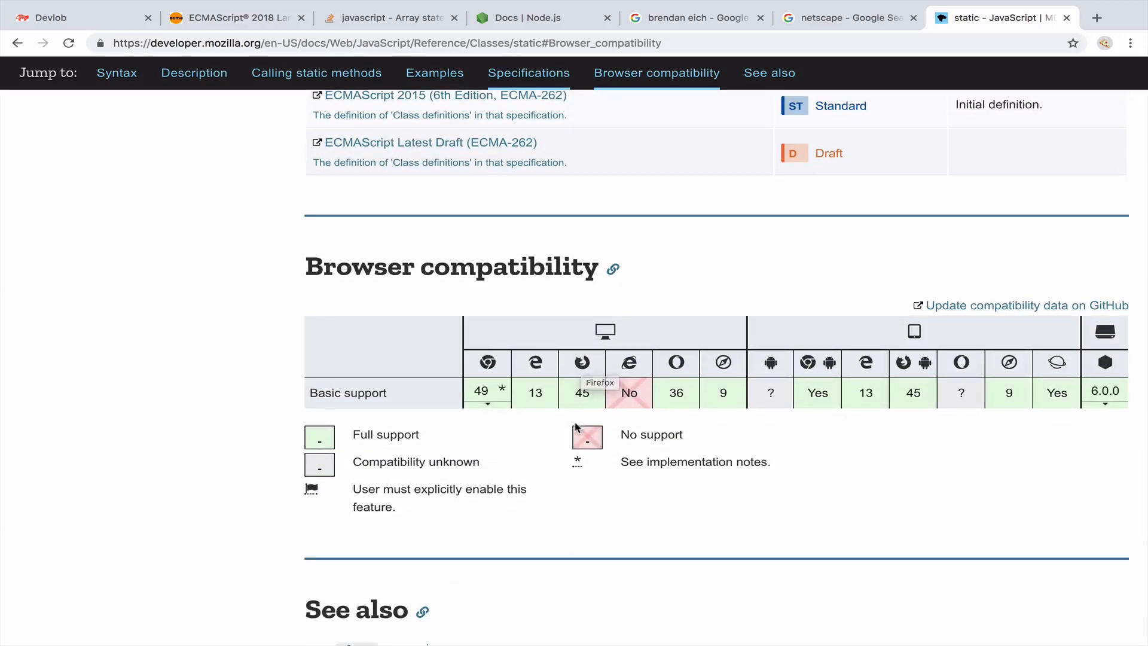
pyautogui.moveTo(582, 416)
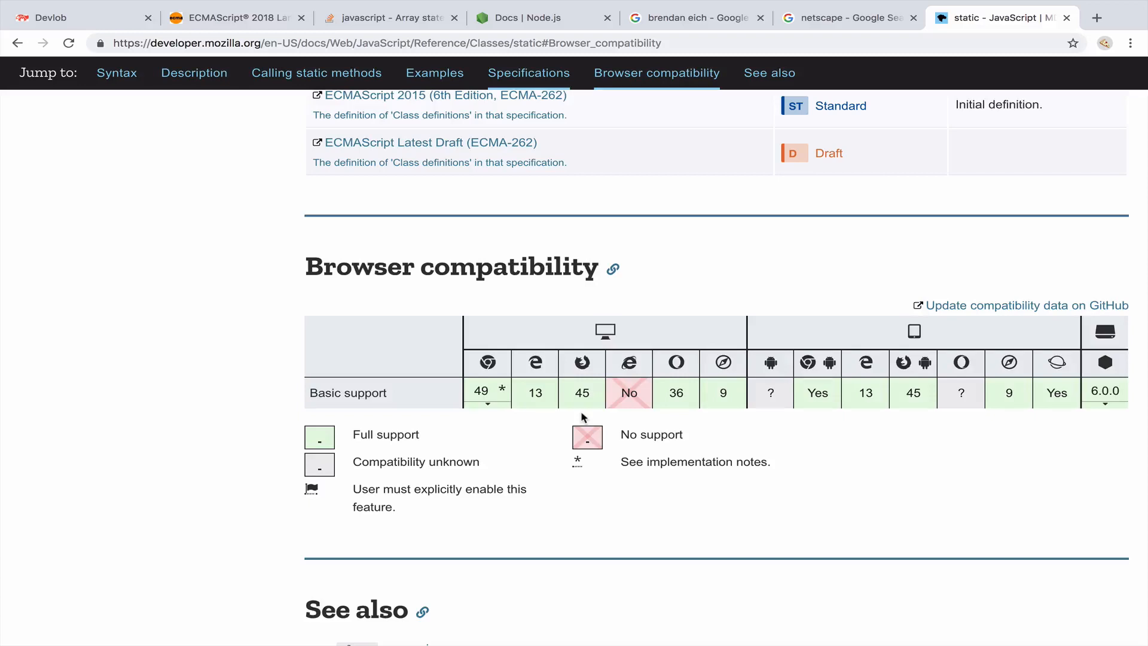
pyautogui.moveTo(628, 362)
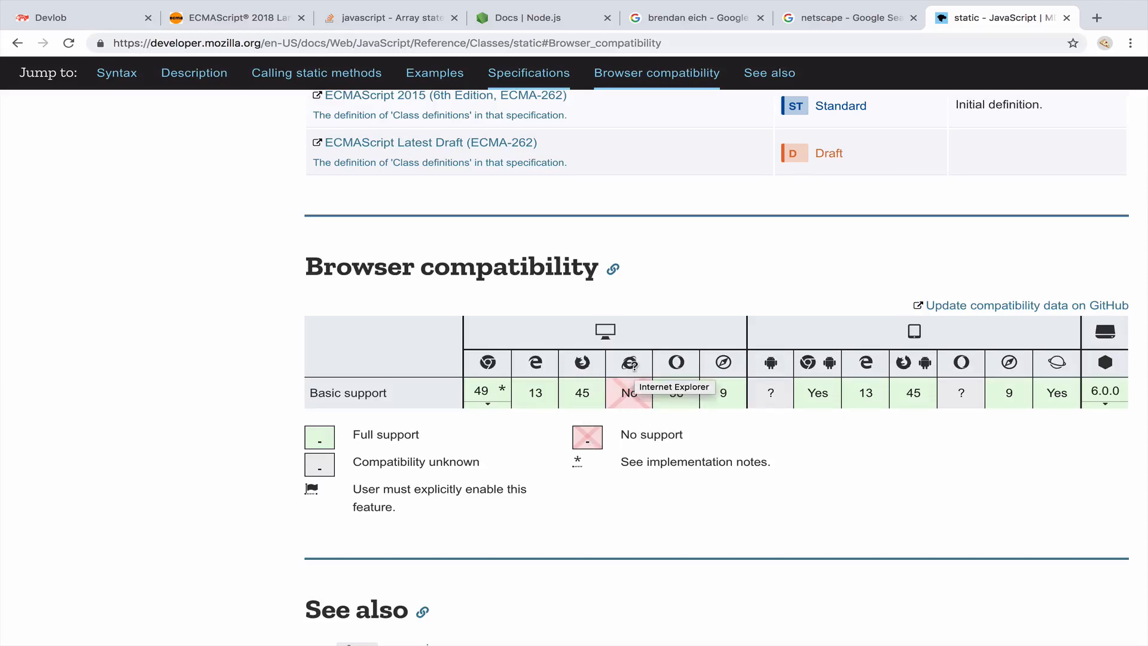
pyautogui.scroll(3)
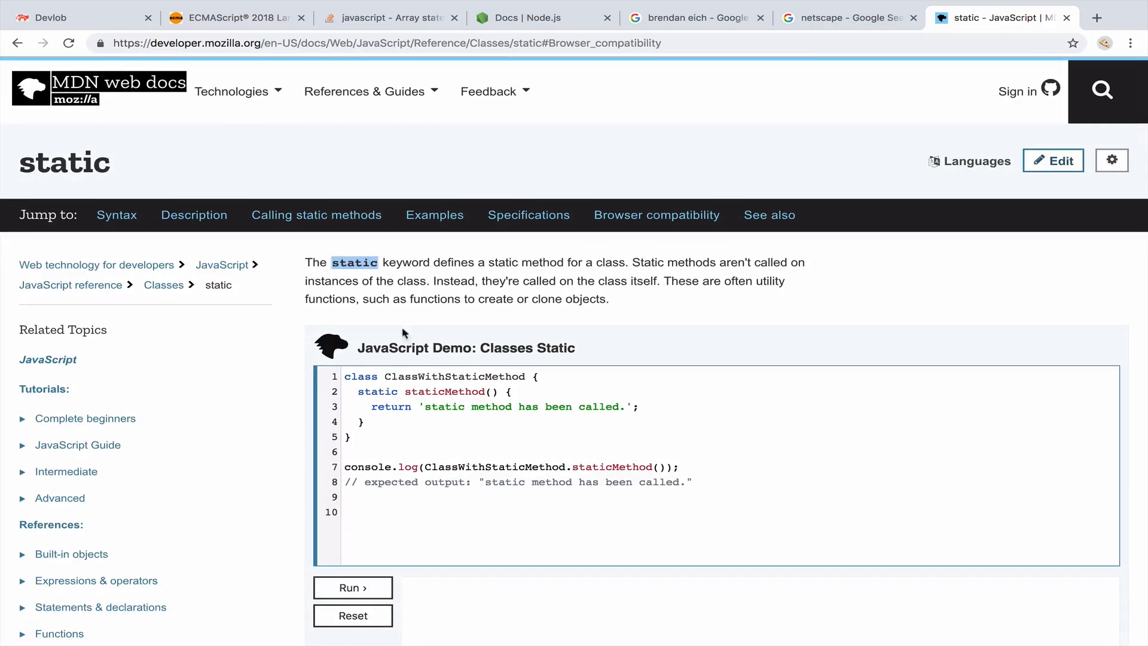
pyautogui.scroll(-3)
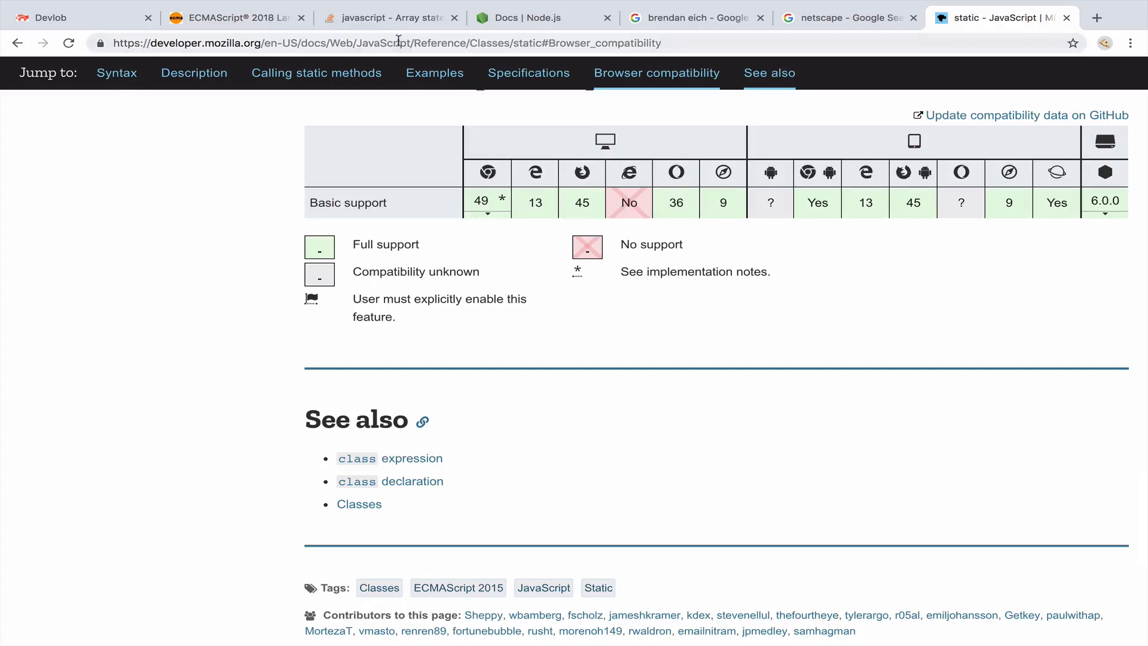
# Bring up the Stack Overflow iOS 12 Safari Array state caching question.
pyautogui.click(388, 16)
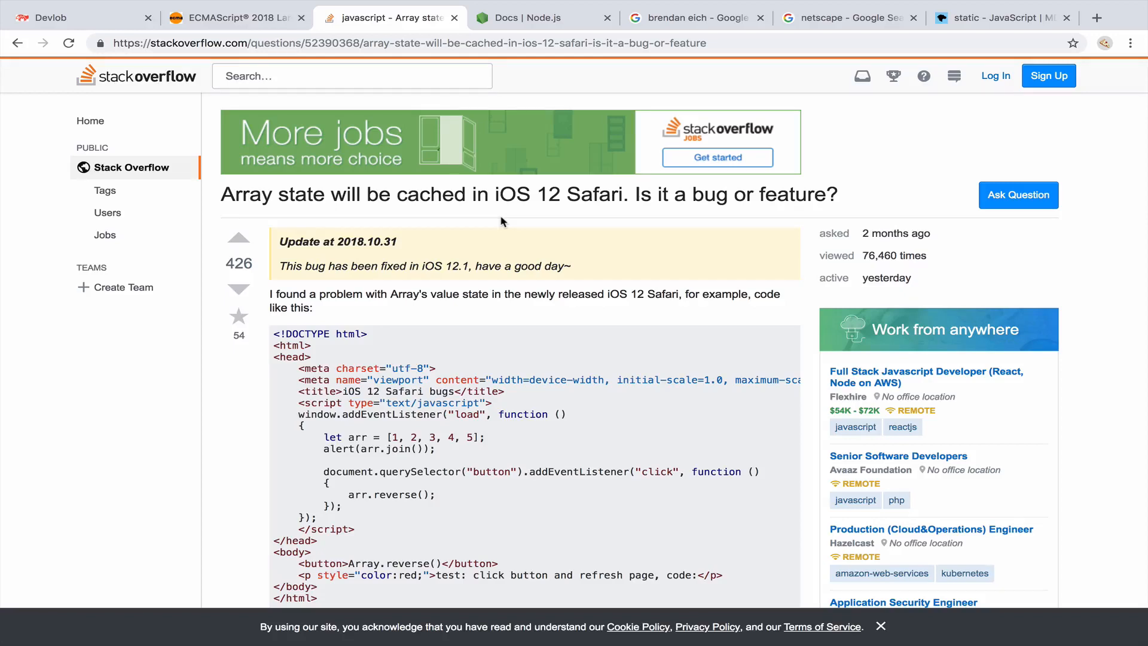
pyautogui.moveTo(615, 257)
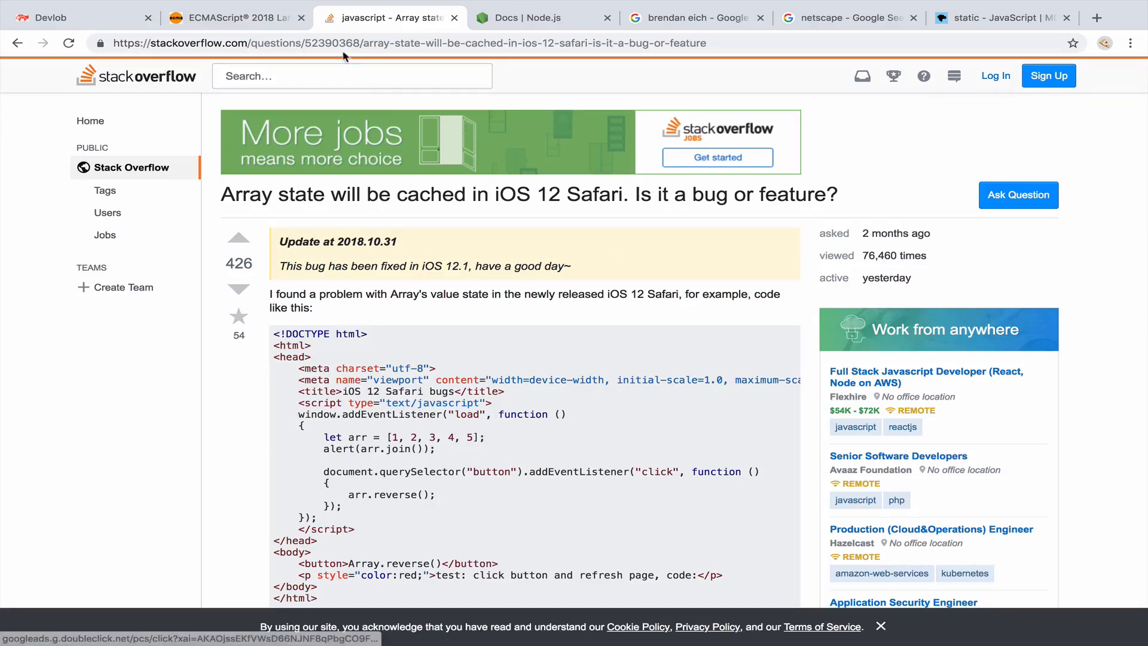
pyautogui.moveTo(520, 199)
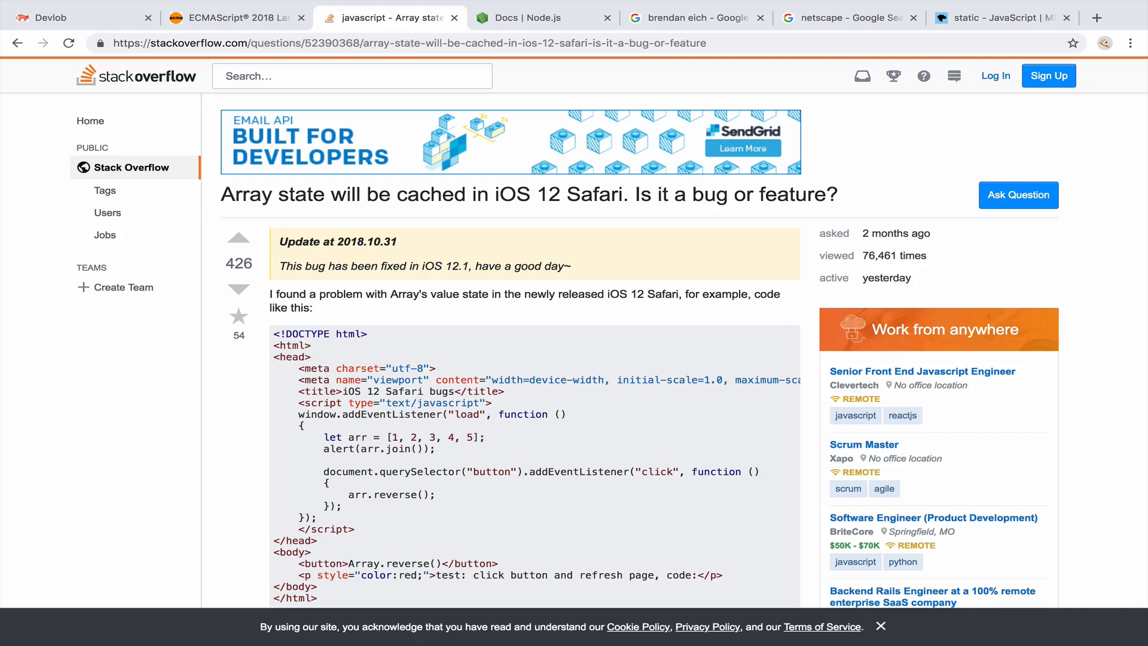
# Switch from the Stack Overflow question to the Node.js Docs page.
pyautogui.click(543, 17)
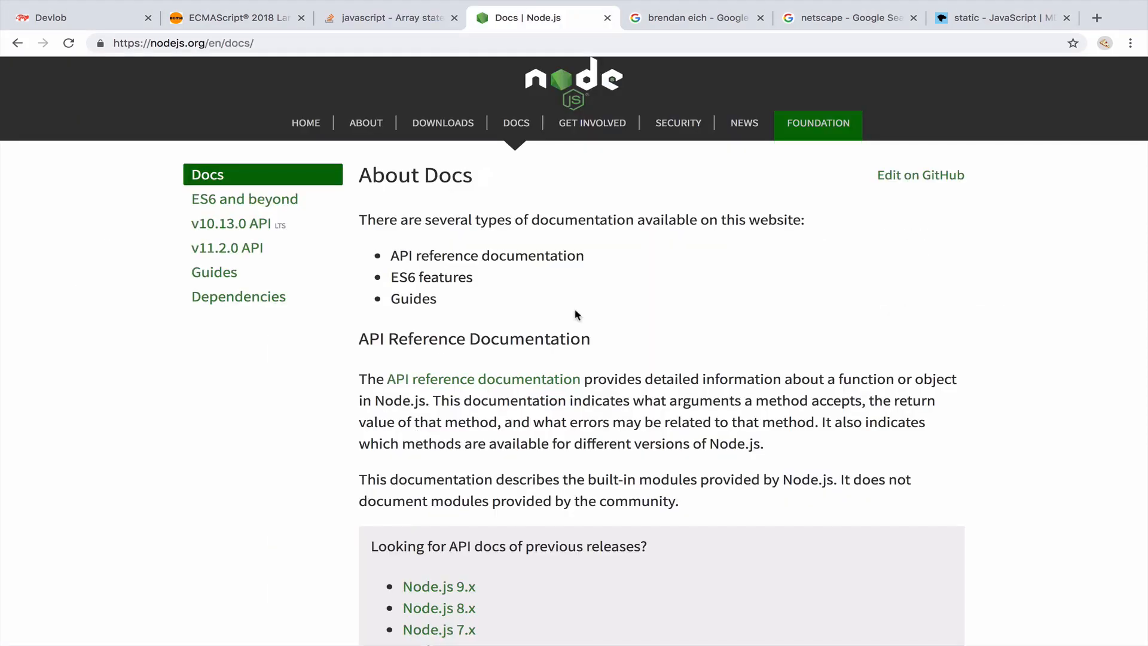